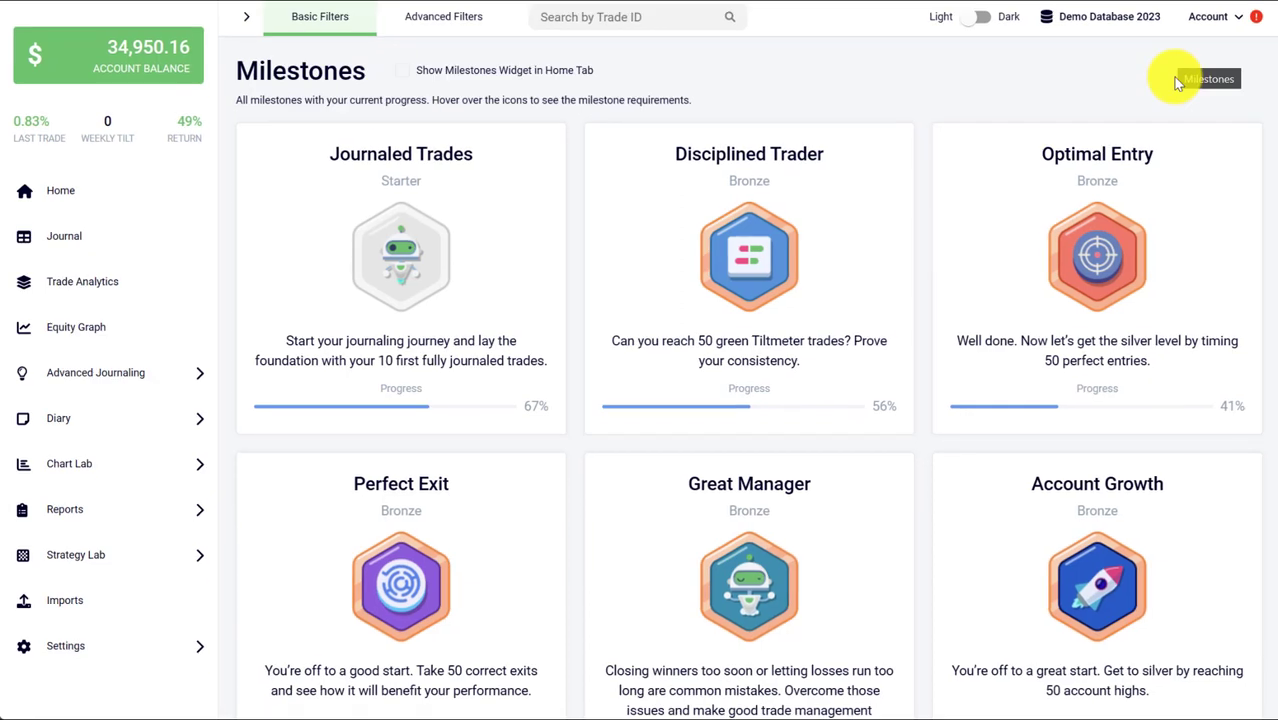
mouse_move(1165, 105)
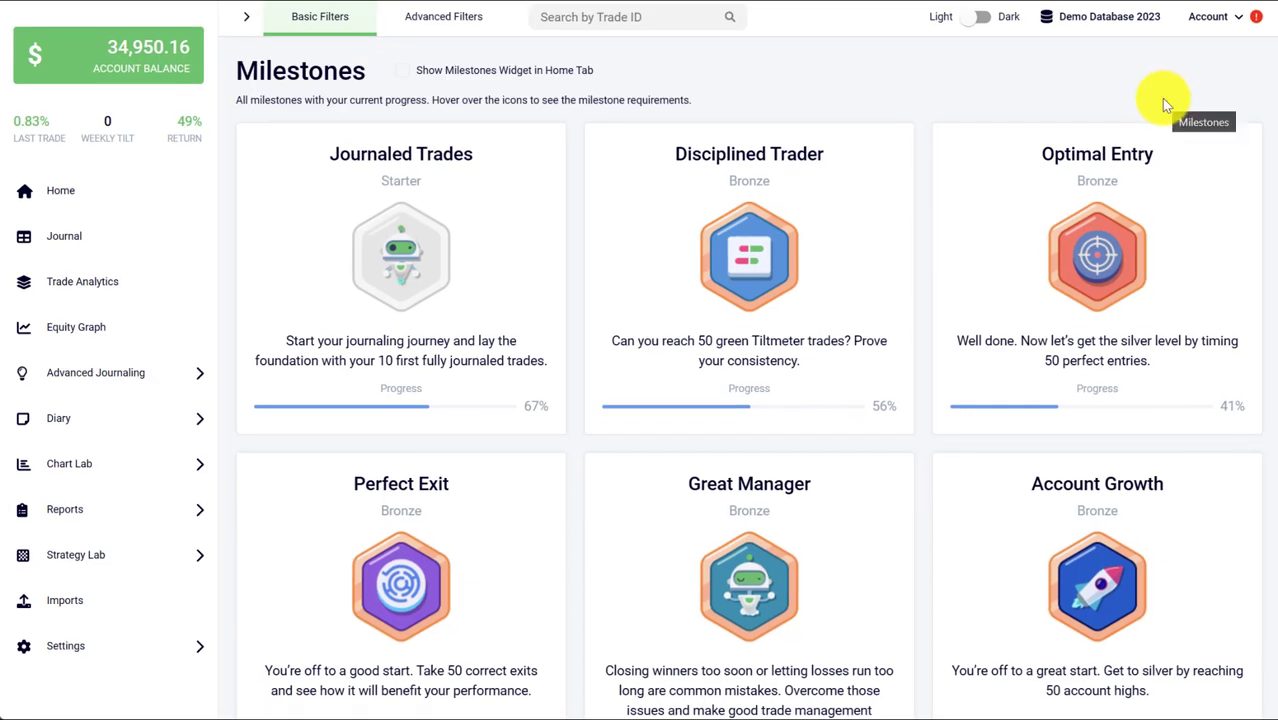
Step: Scroll down to the Silver milestones: Profitable Days, Winning Trades and Customized Trades
left_click(1210, 17)
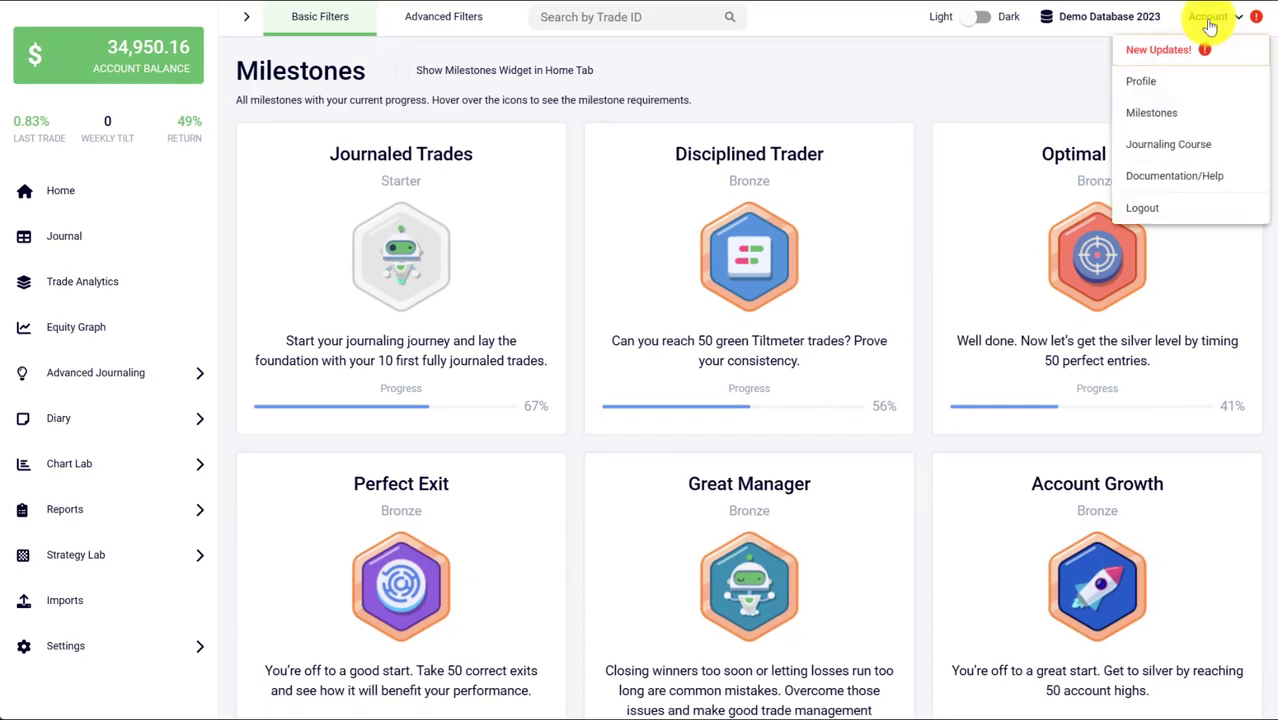
mouse_move(1151, 112)
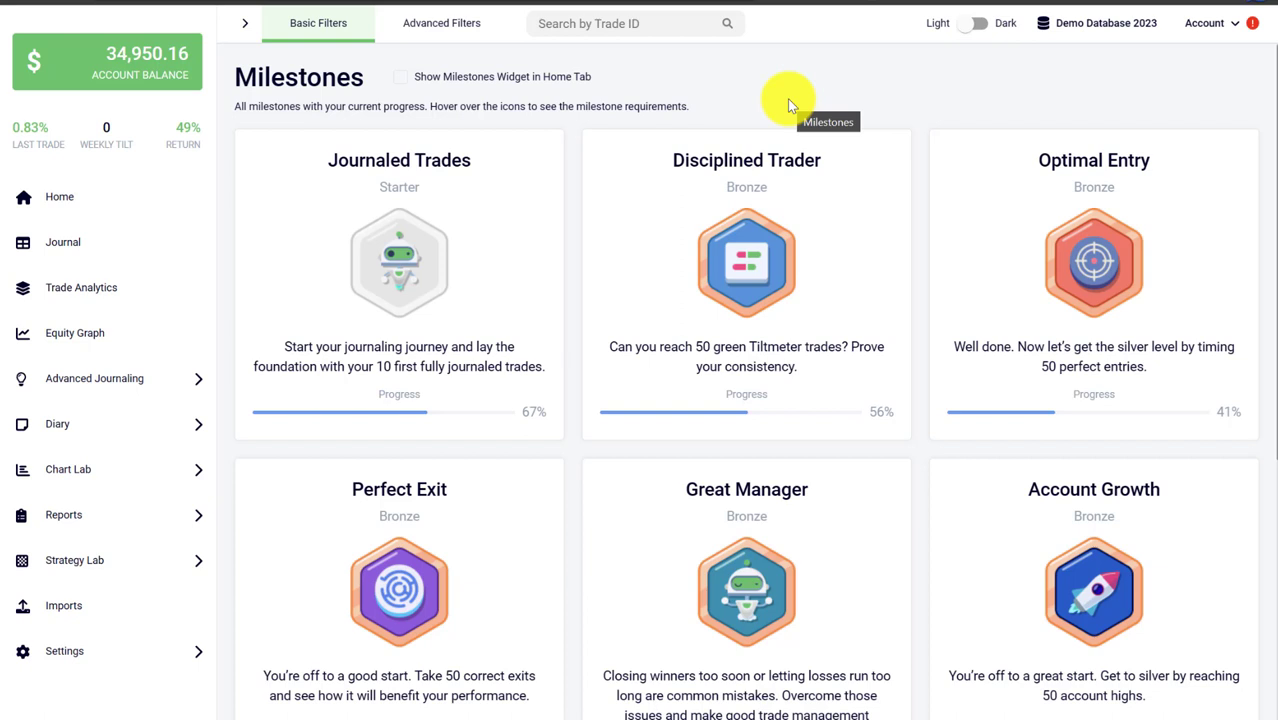
mouse_move(615, 274)
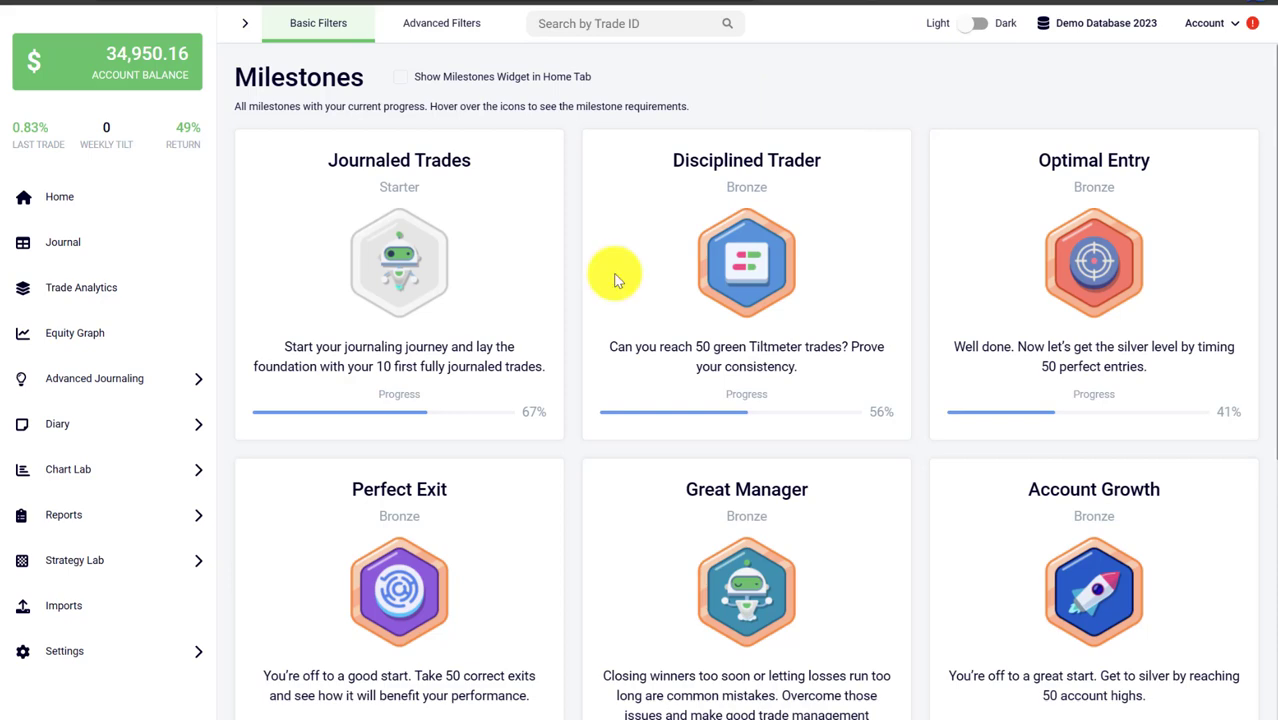
mouse_move(590, 245)
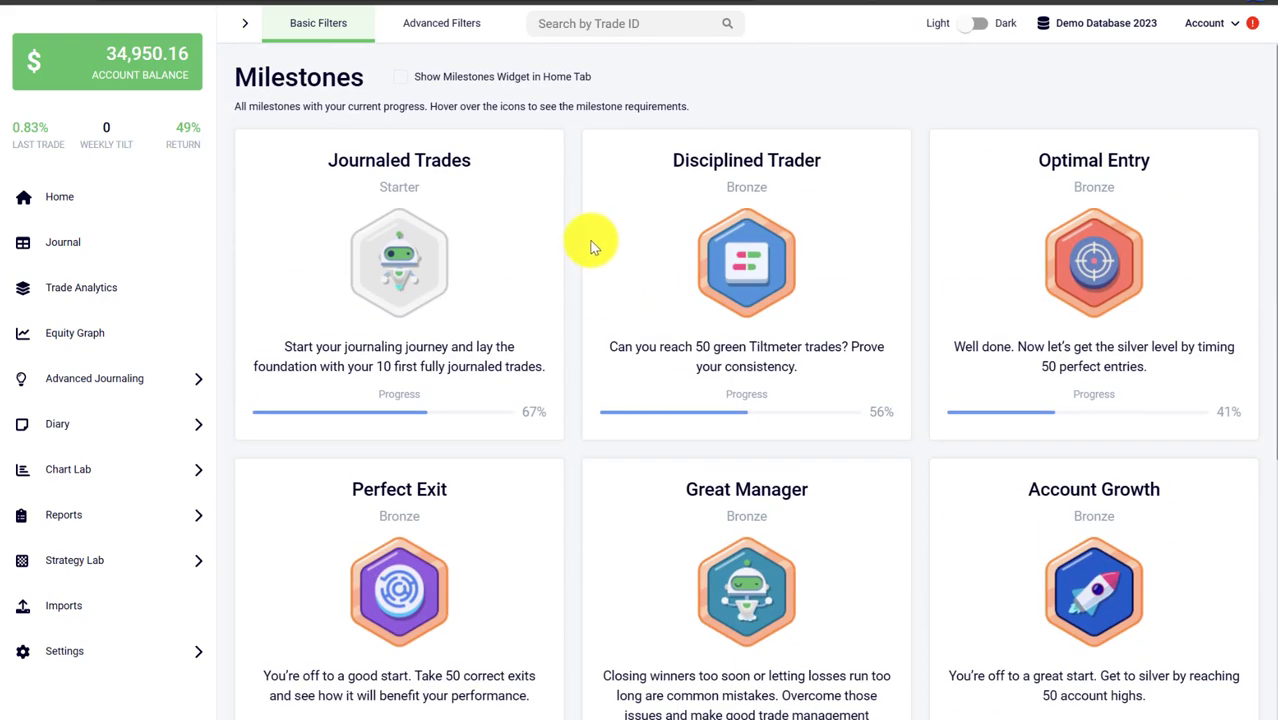
mouse_move(765, 95)
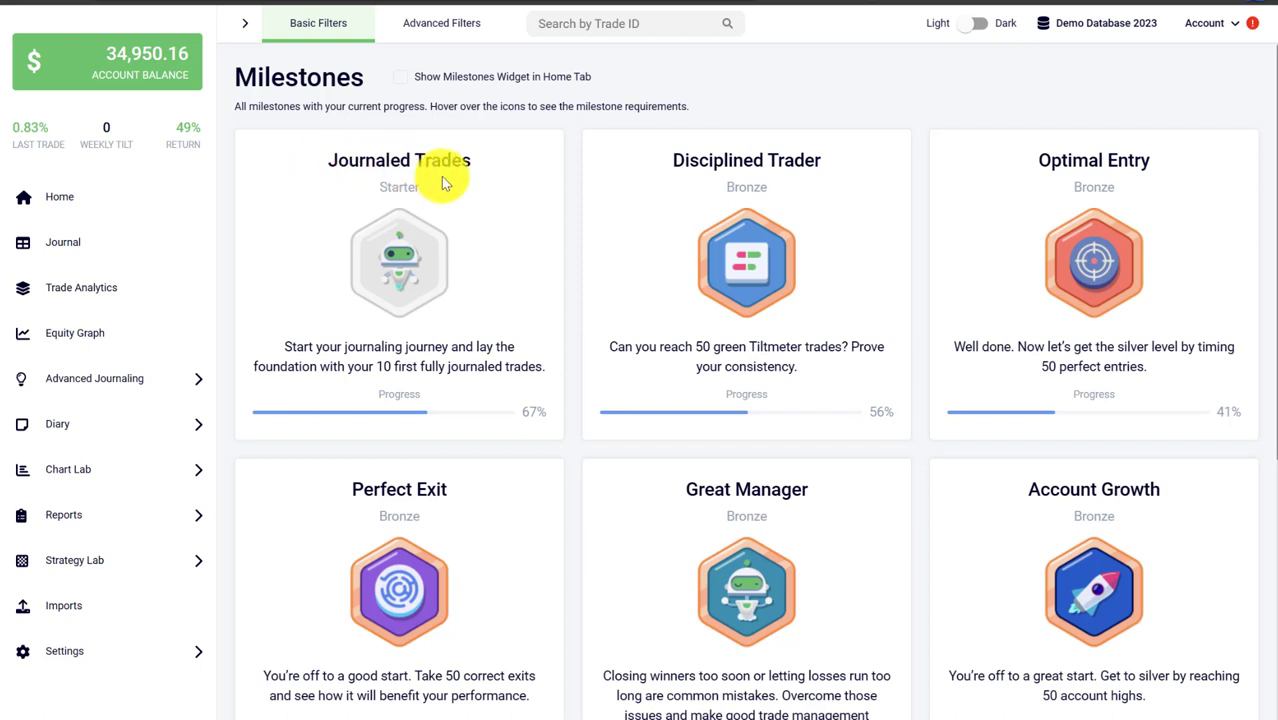
mouse_move(453, 165)
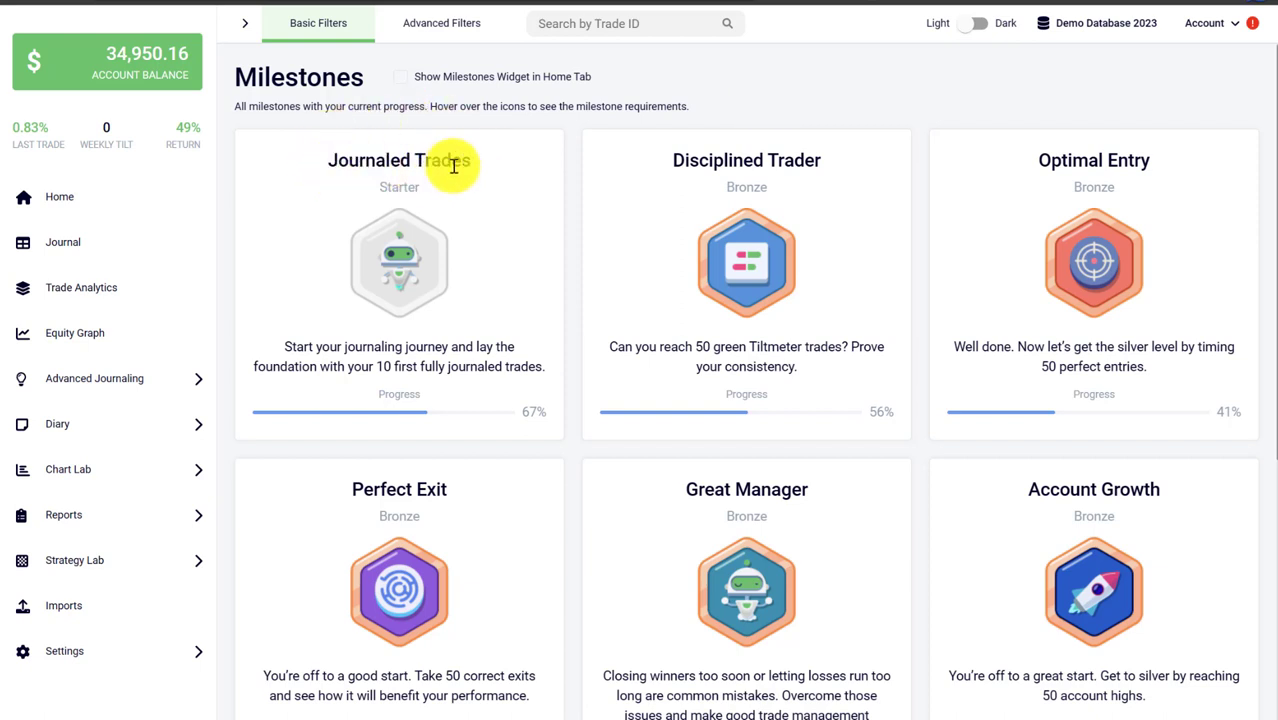
mouse_move(405, 195)
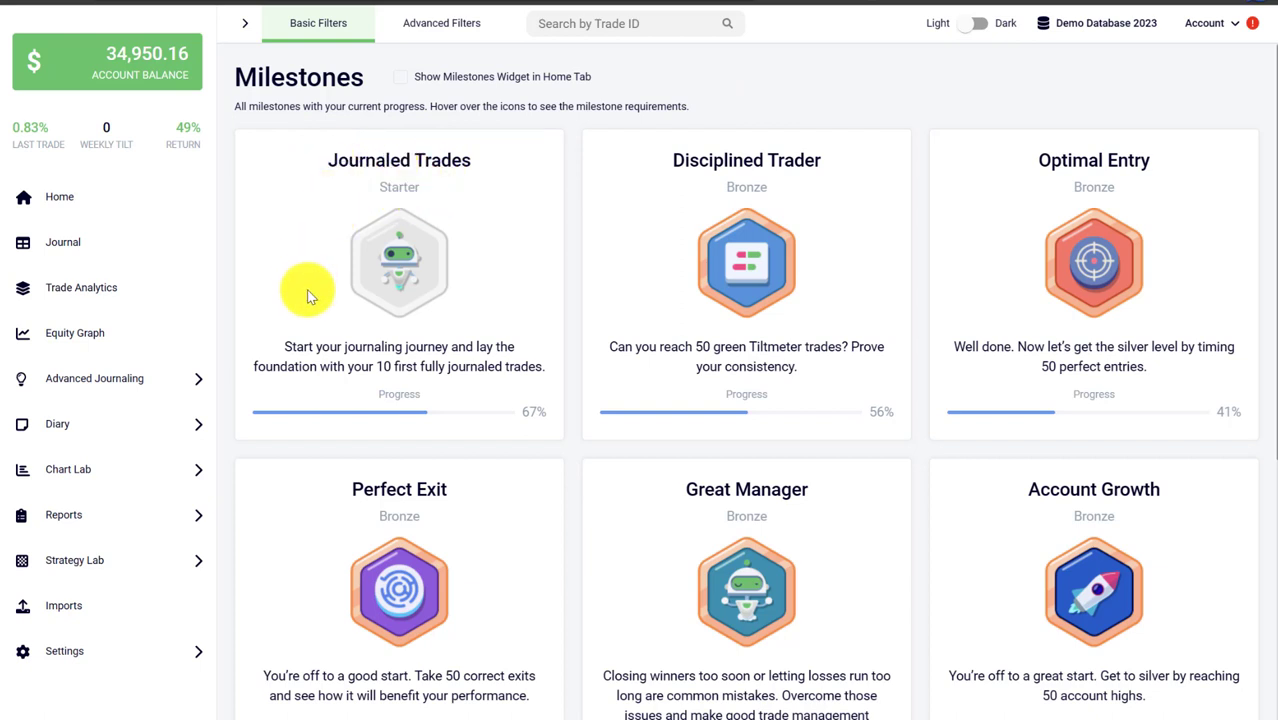
mouse_move(399, 263)
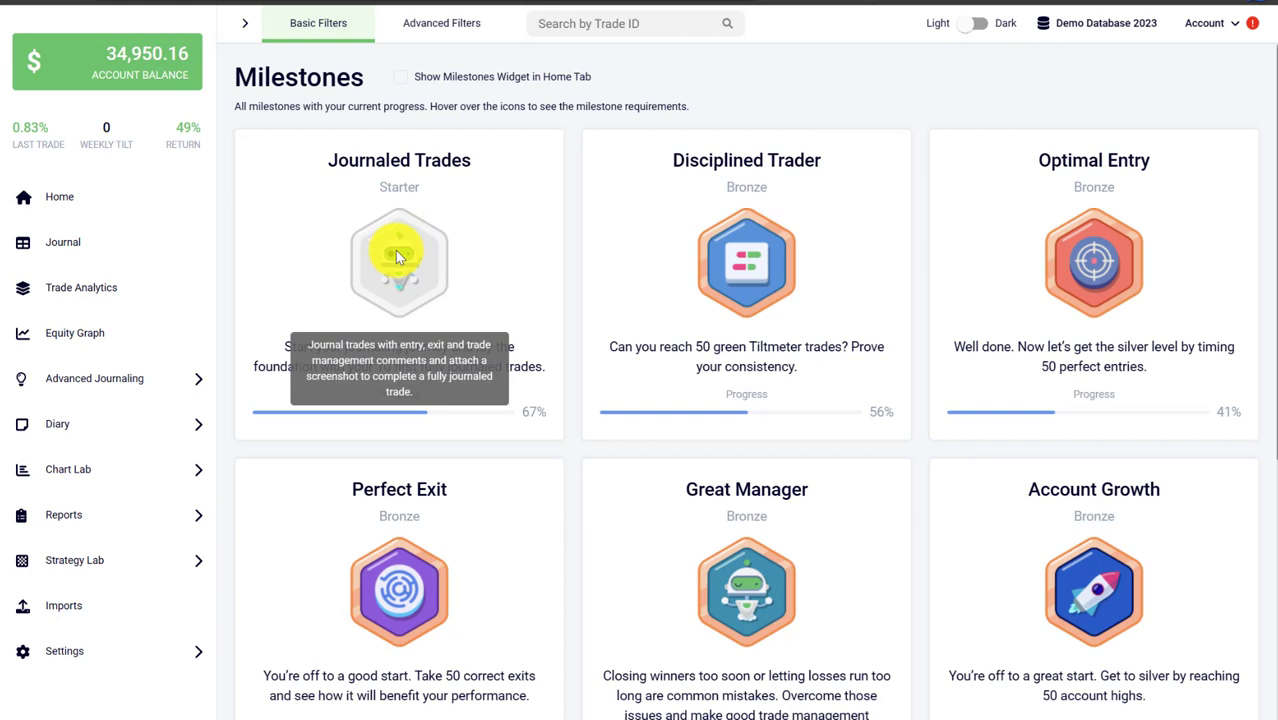
mouse_move(399, 251)
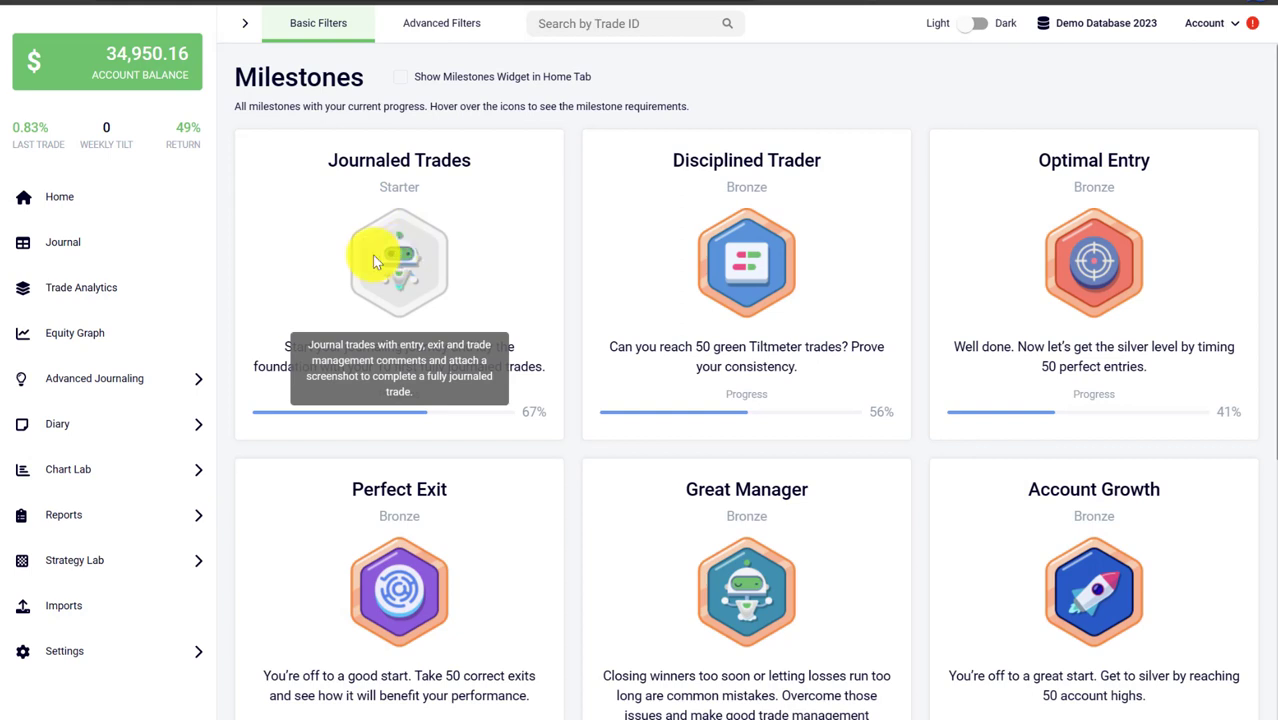
mouse_move(452, 362)
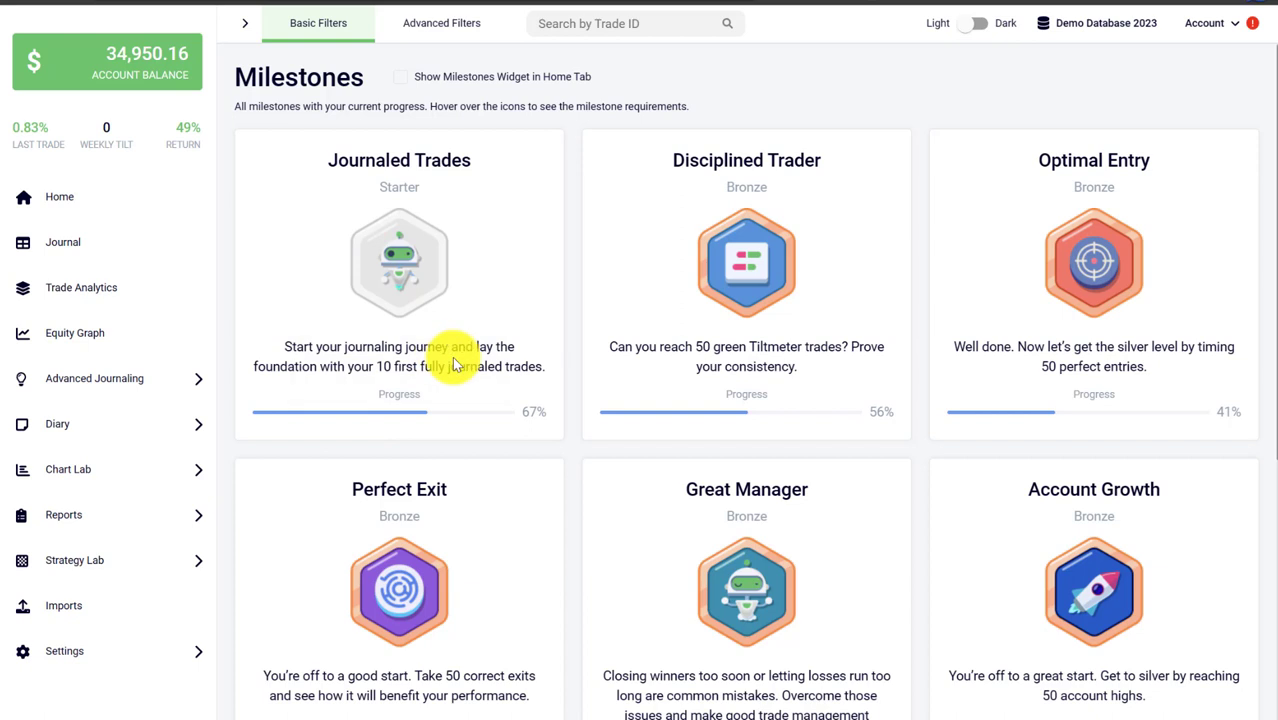
mouse_move(405, 418)
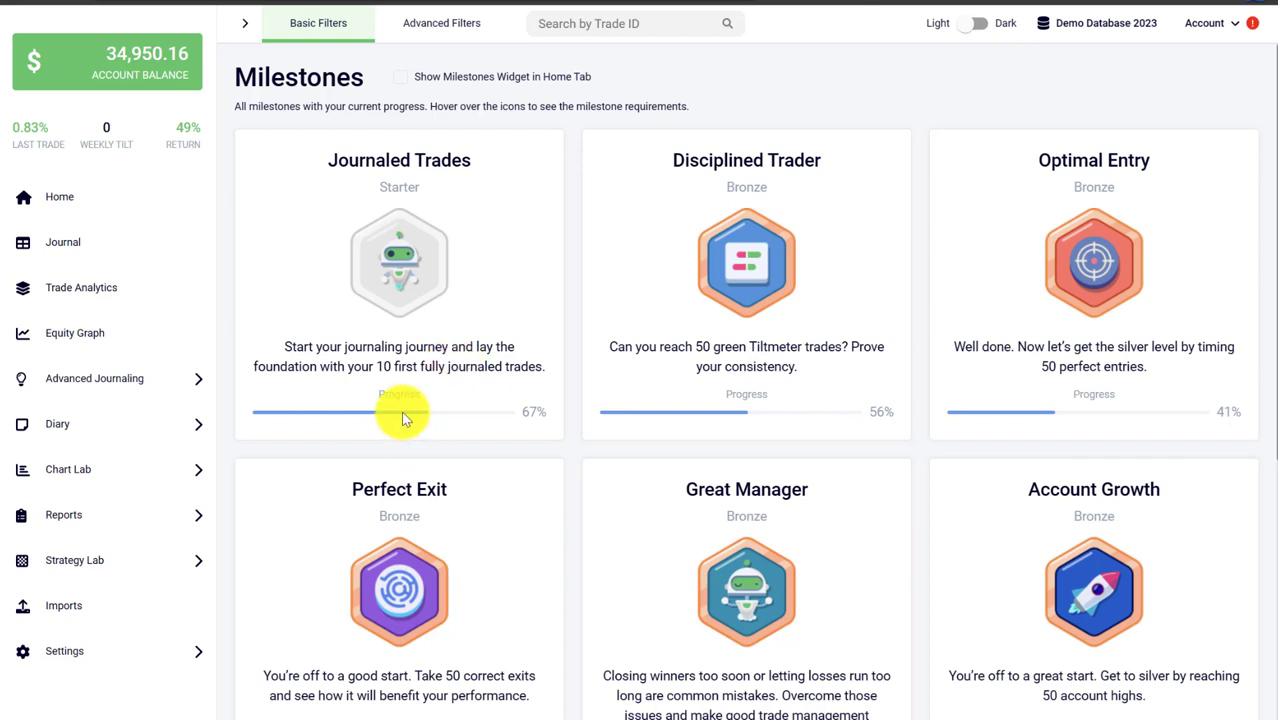
mouse_move(400, 411)
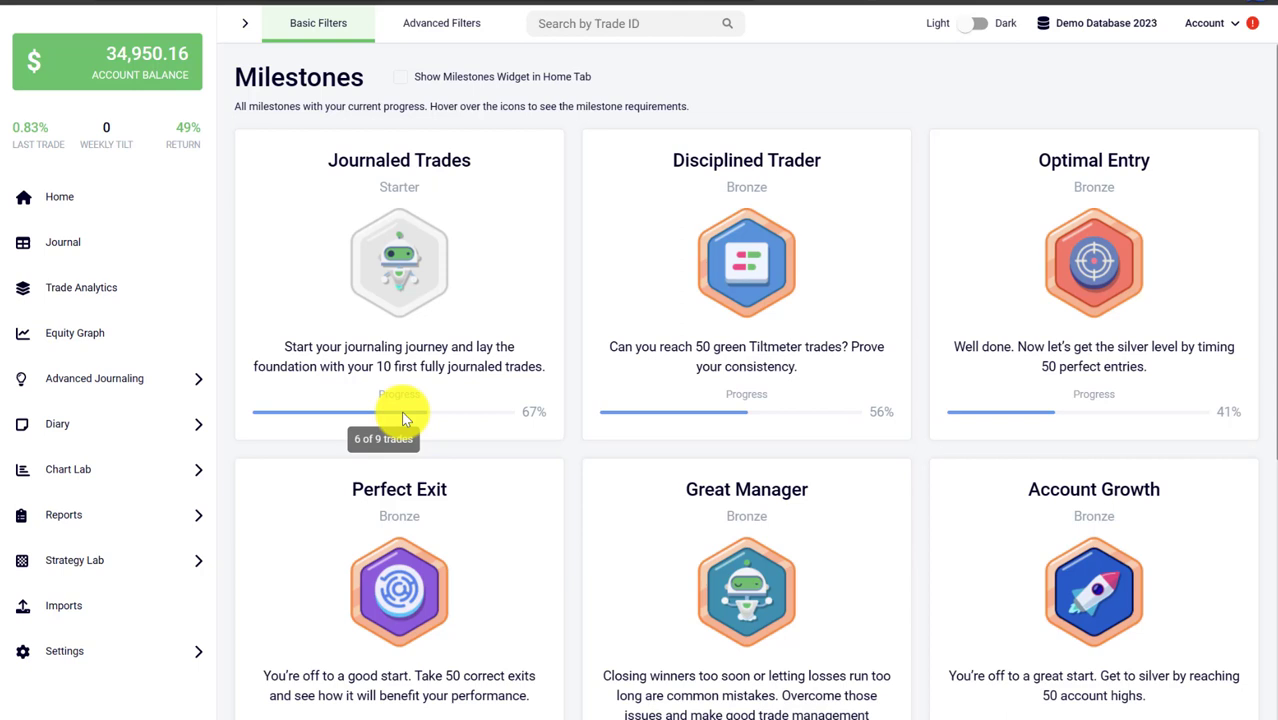
mouse_move(432, 415)
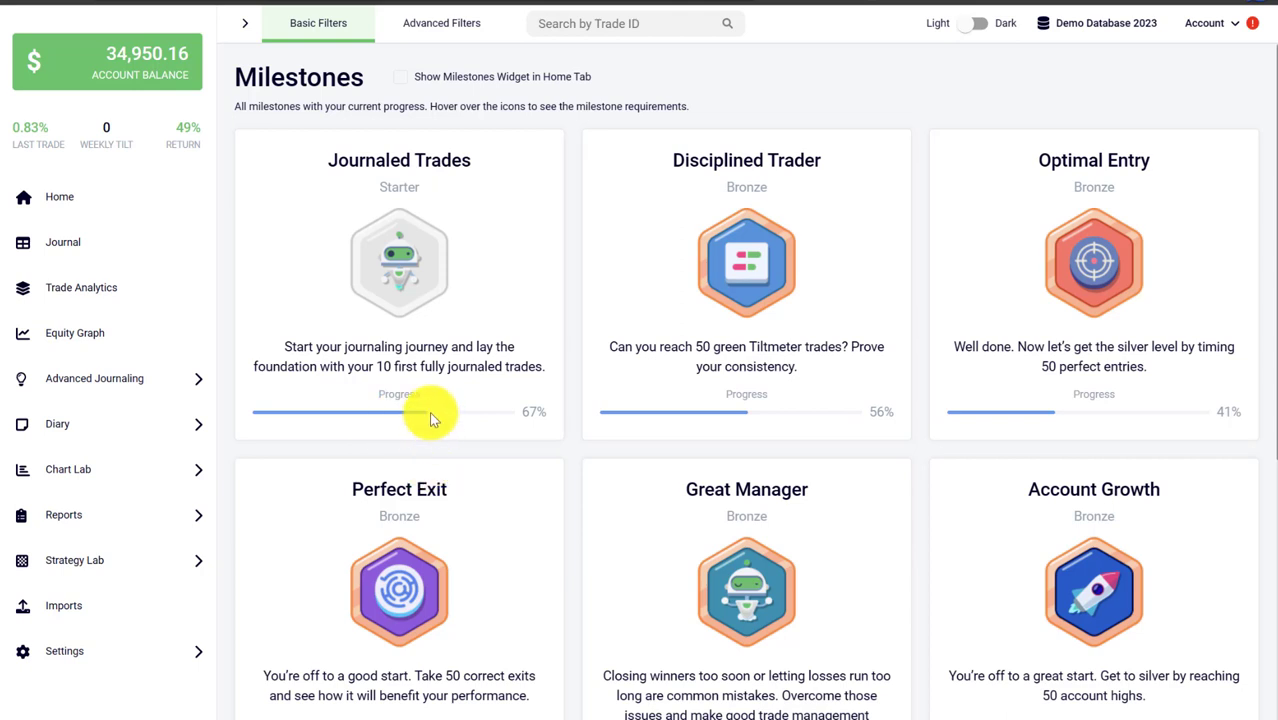
mouse_move(445, 411)
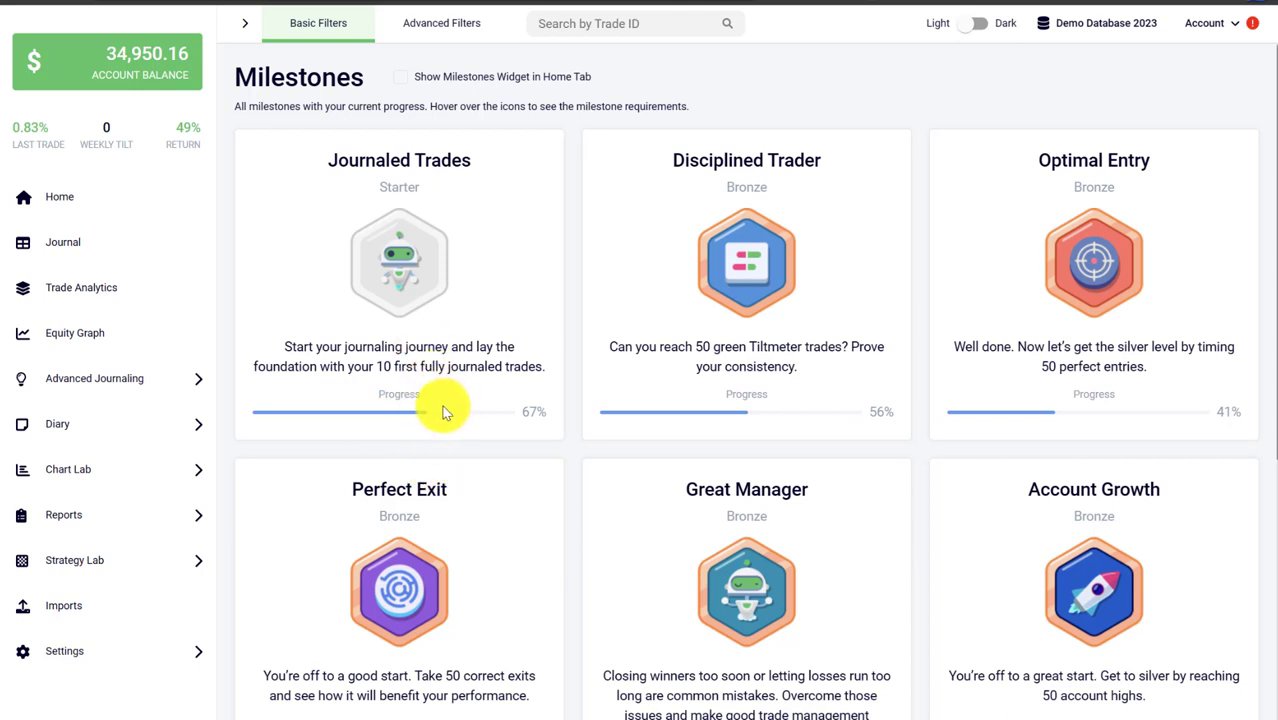
mouse_move(515, 201)
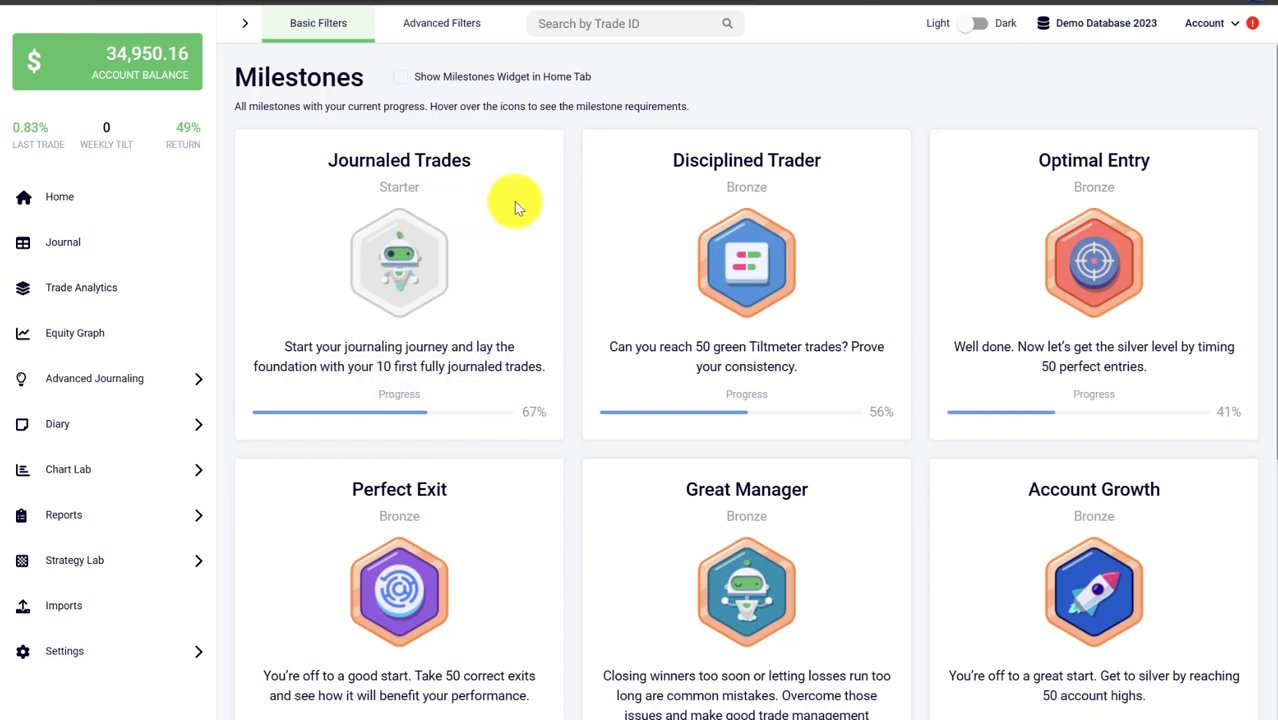
mouse_move(508, 258)
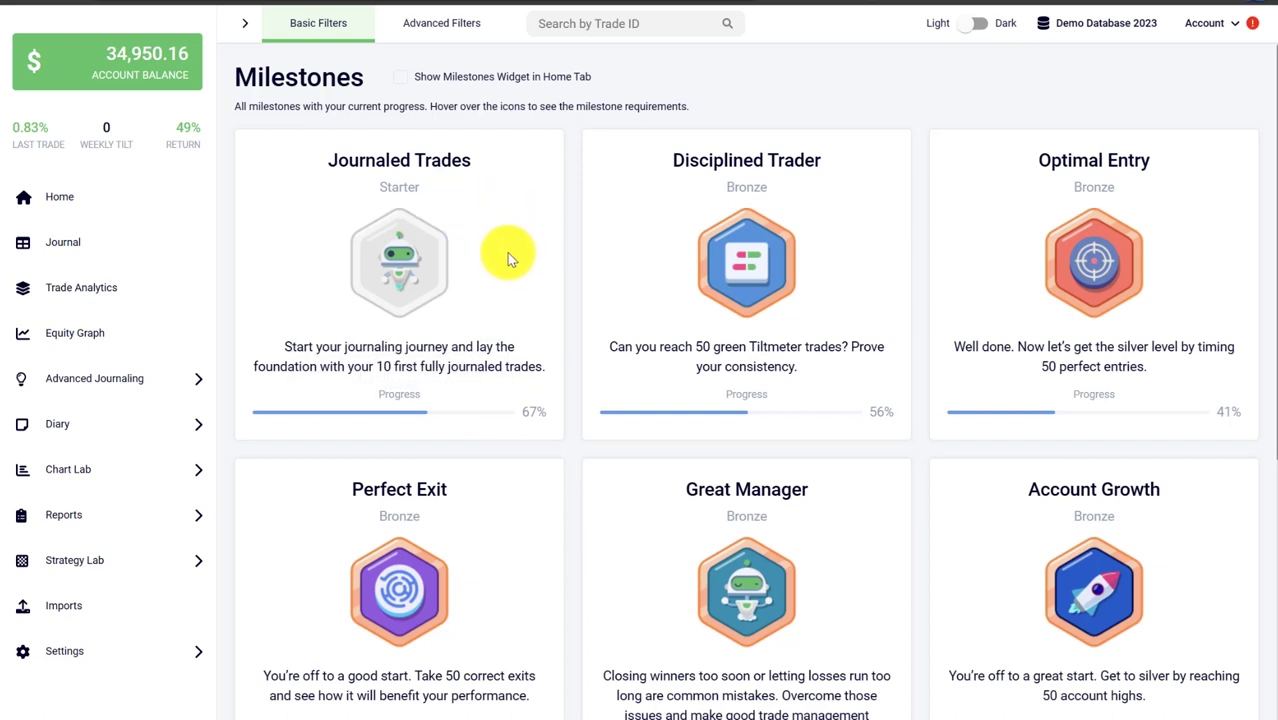
mouse_move(477, 307)
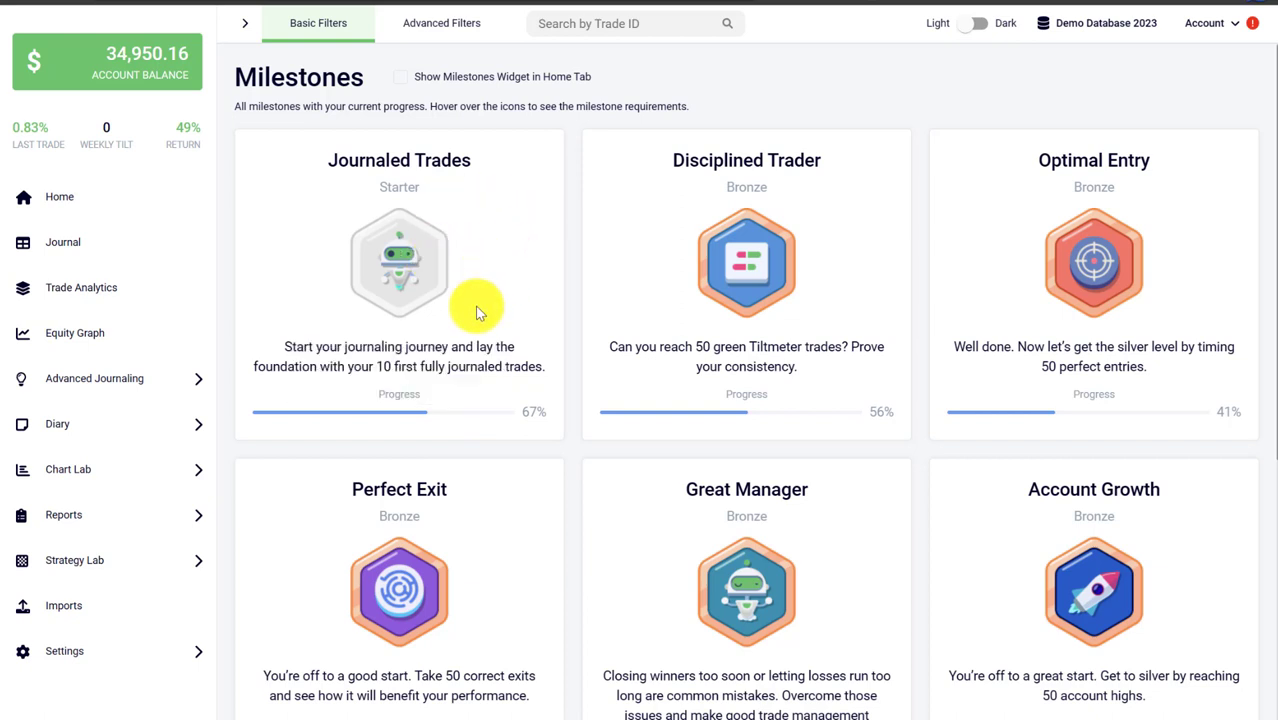
mouse_move(440, 253)
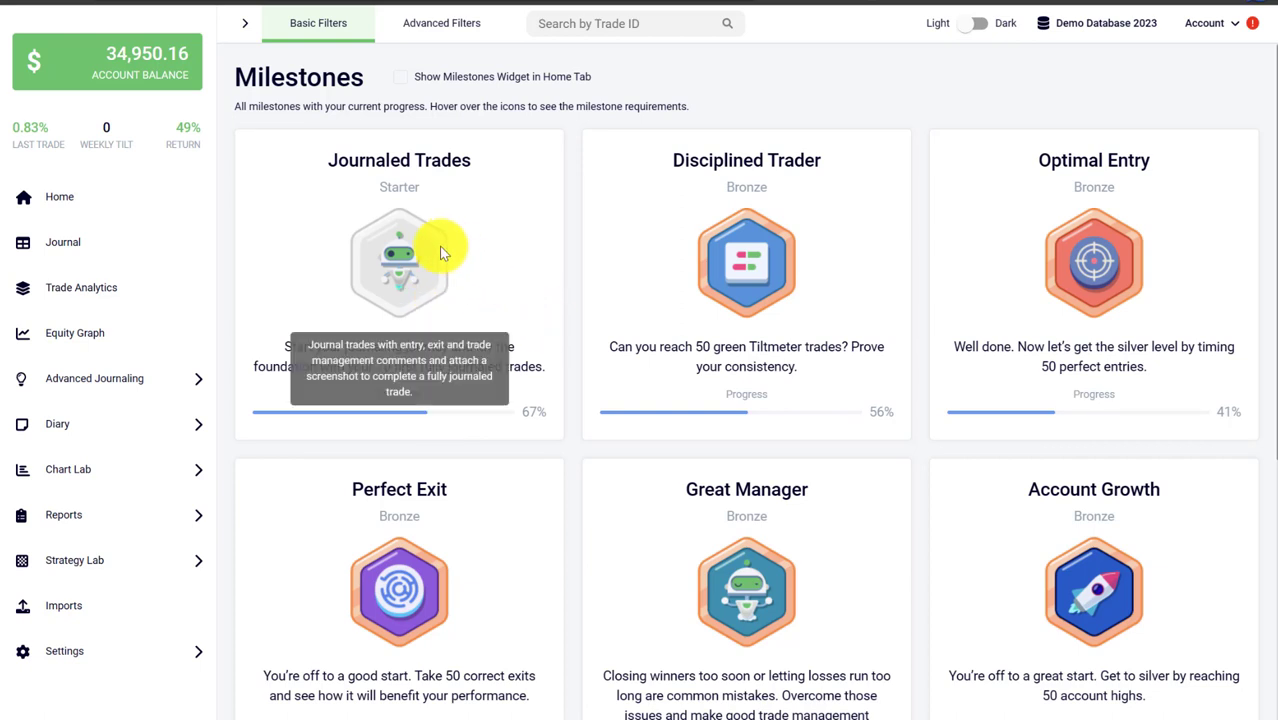
mouse_move(425, 250)
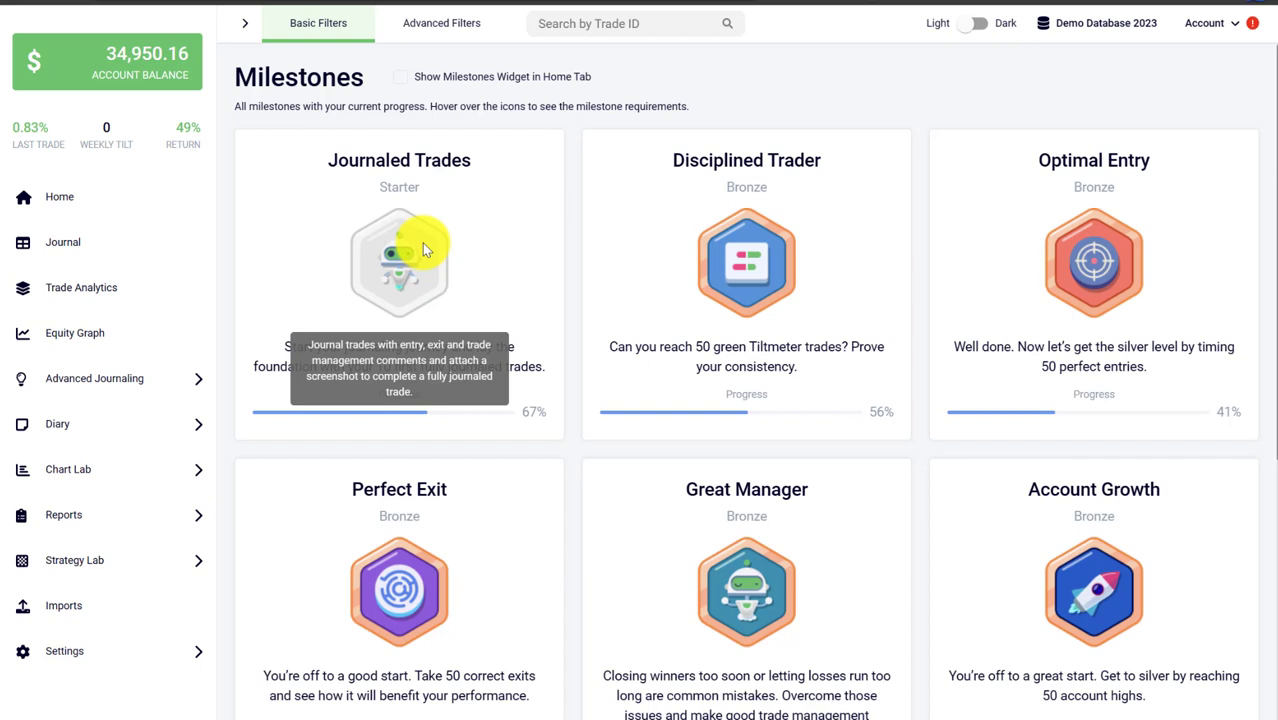
mouse_move(620, 250)
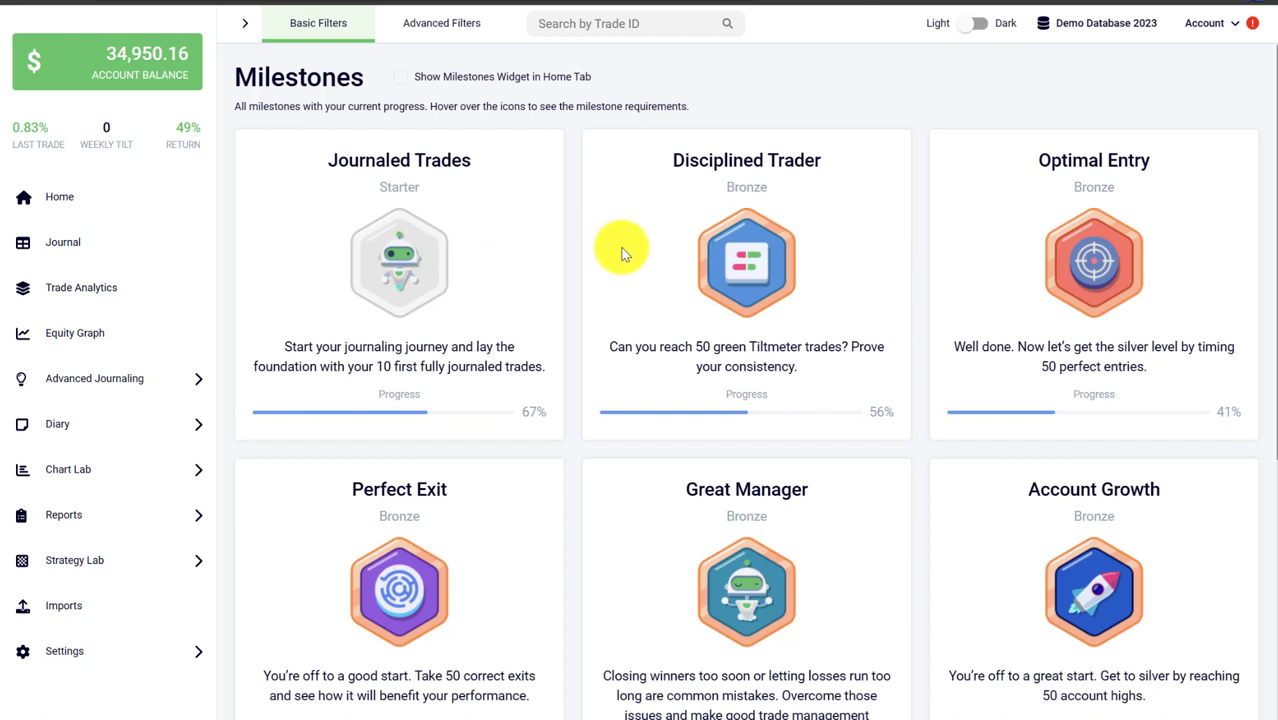
mouse_move(632, 258)
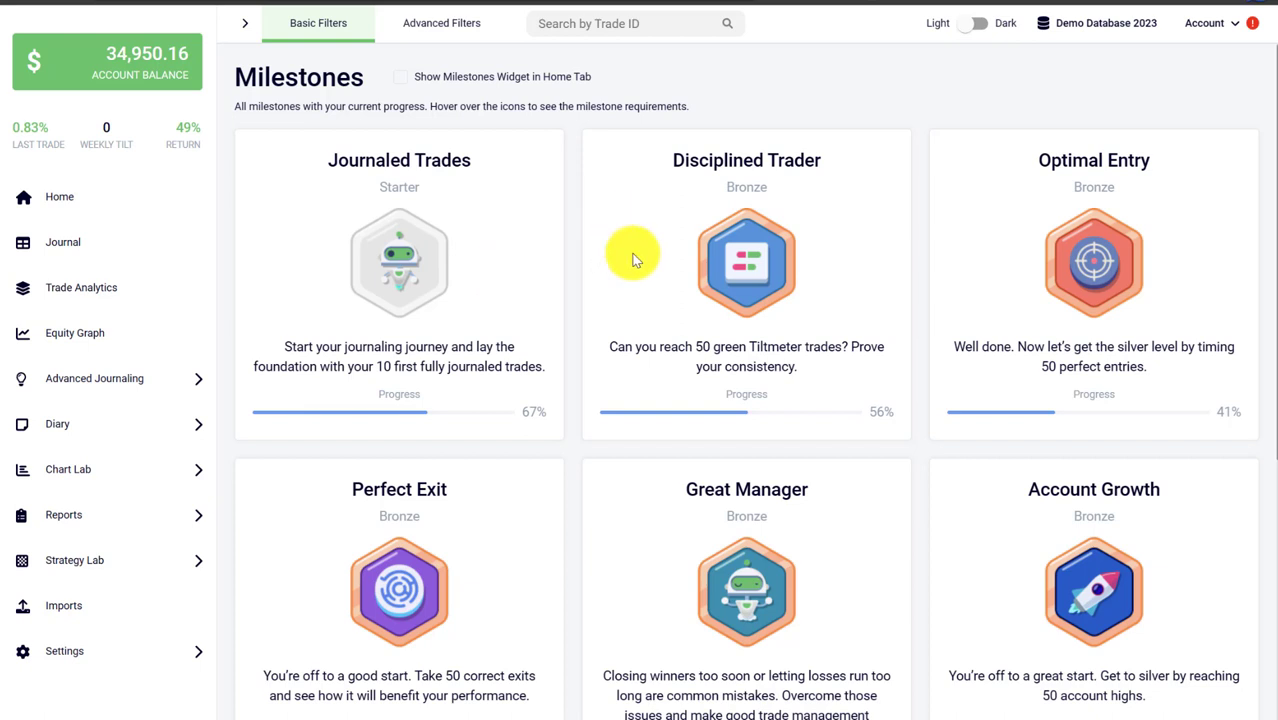
mouse_move(636, 261)
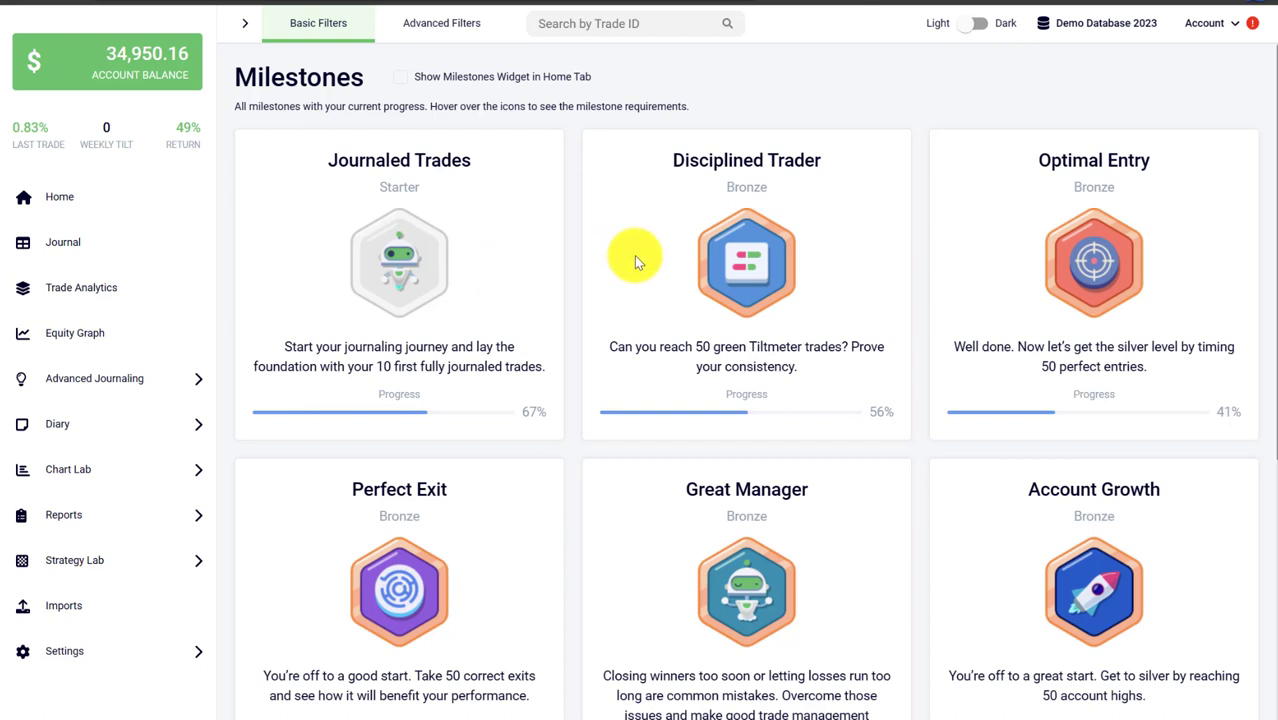
mouse_move(666, 267)
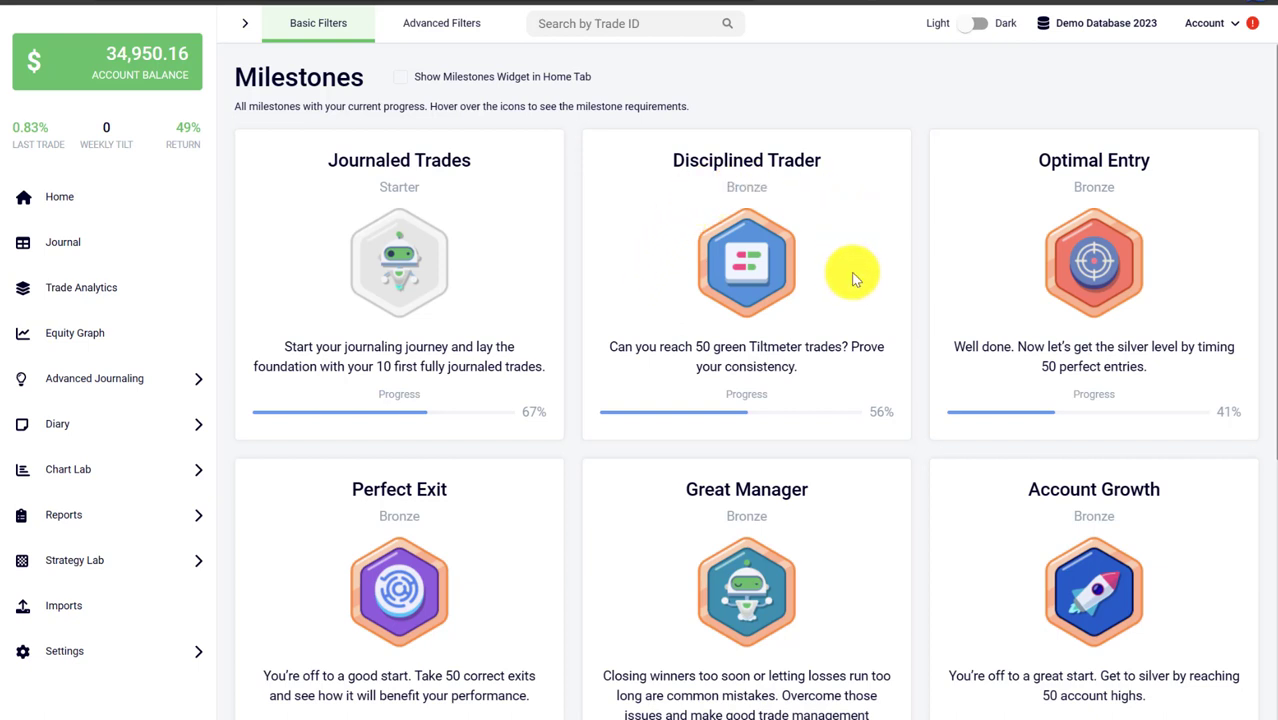
mouse_move(700, 190)
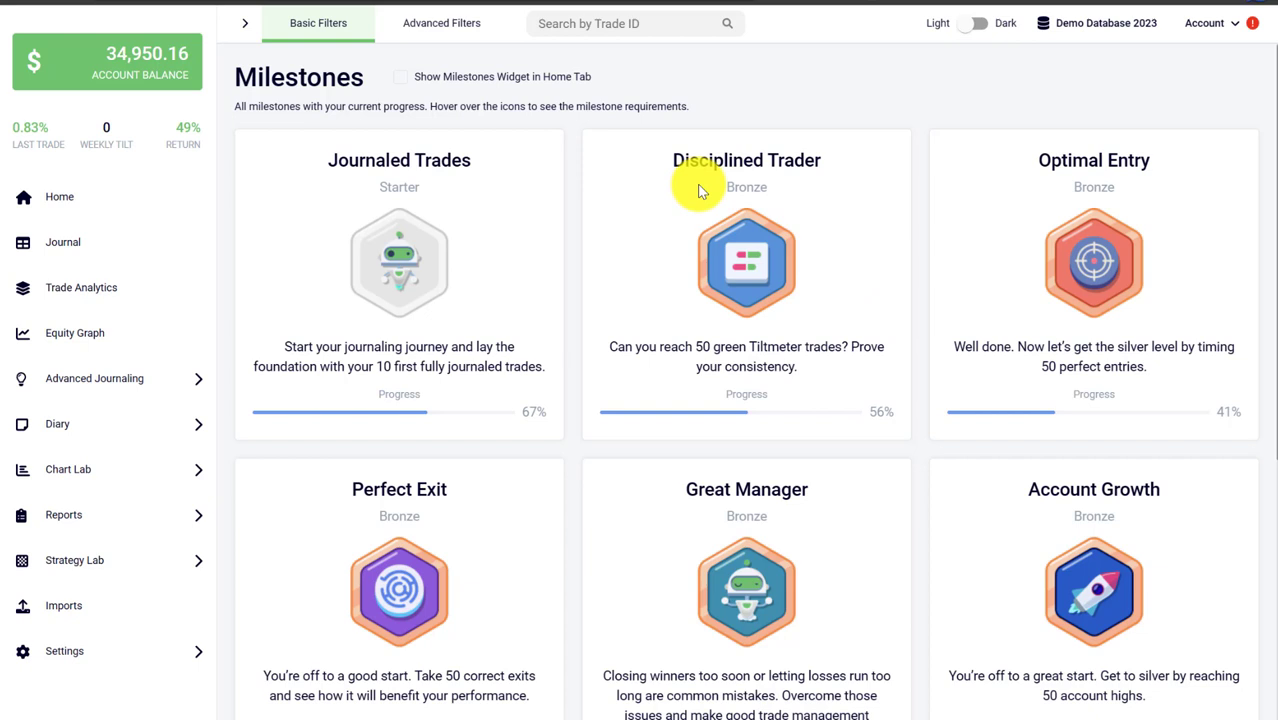
mouse_move(702, 192)
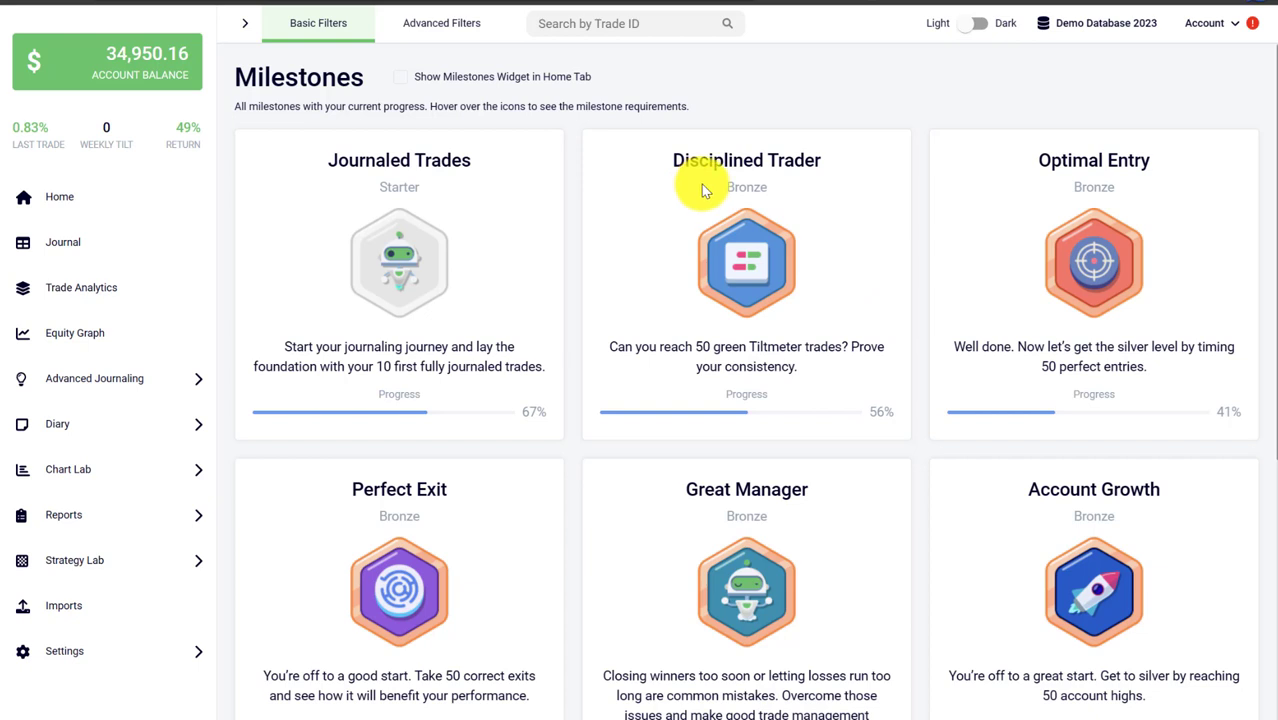
mouse_move(990, 311)
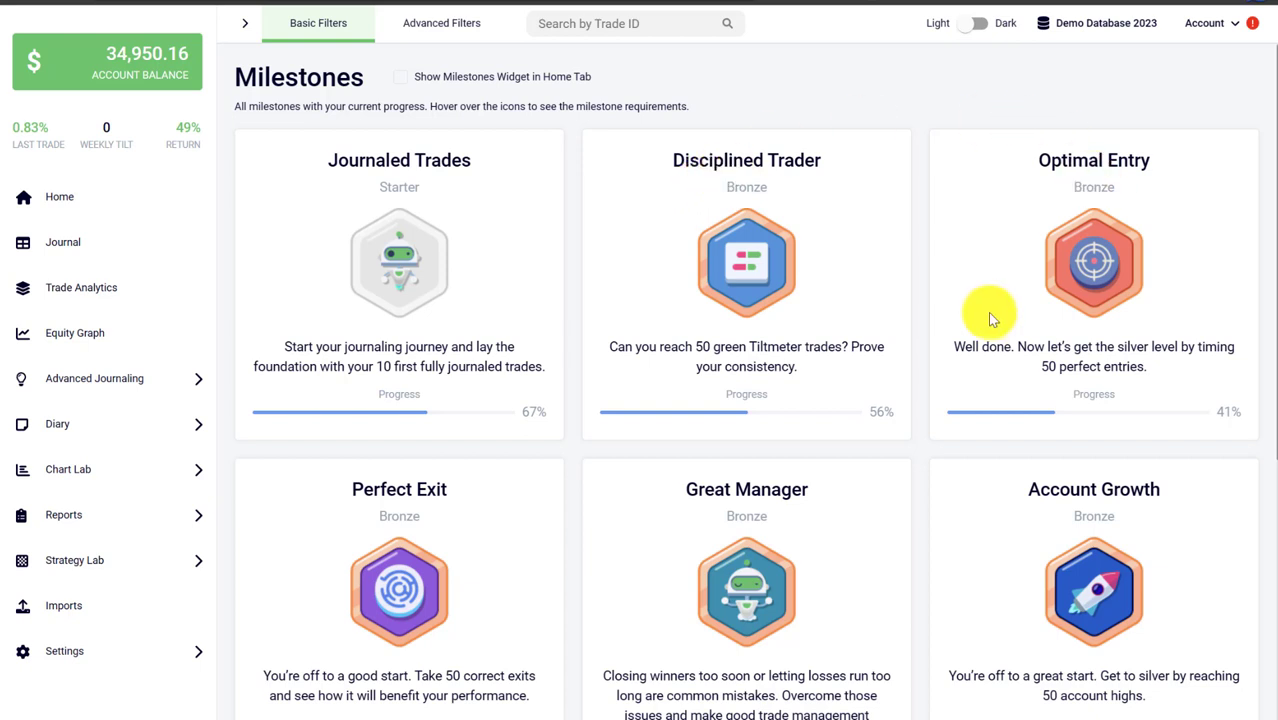
mouse_move(1170, 238)
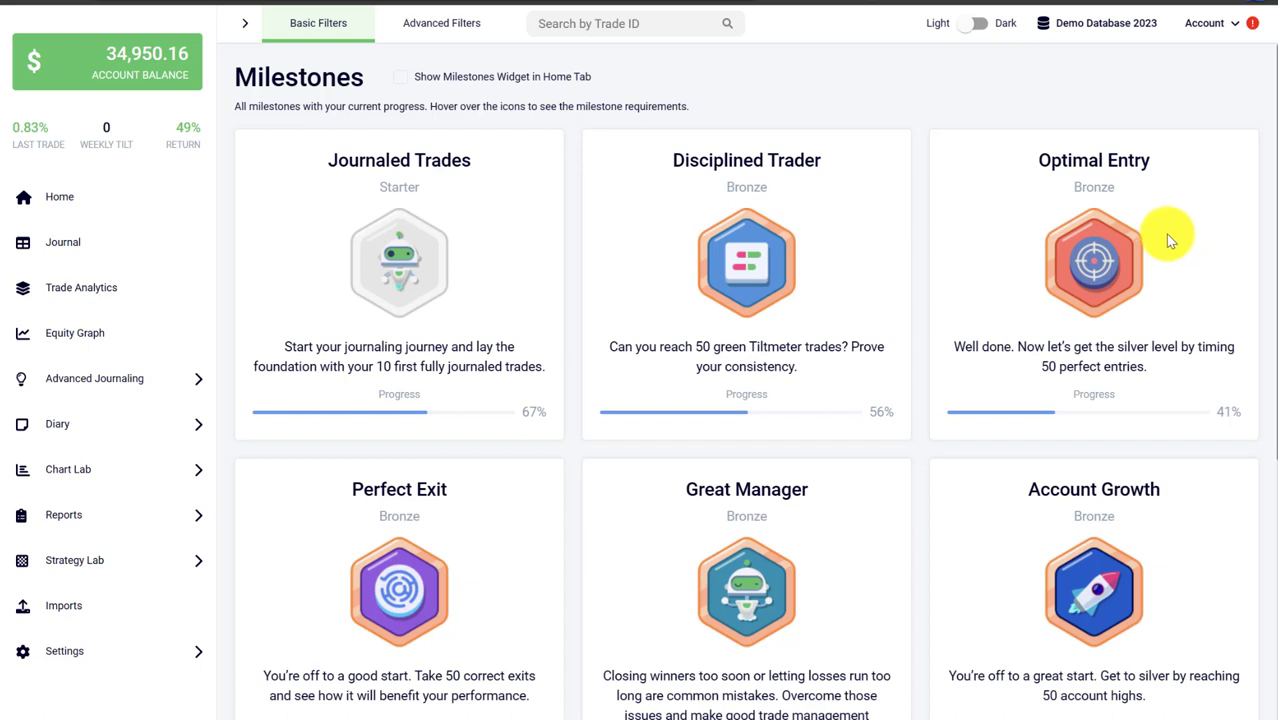
mouse_move(1170, 250)
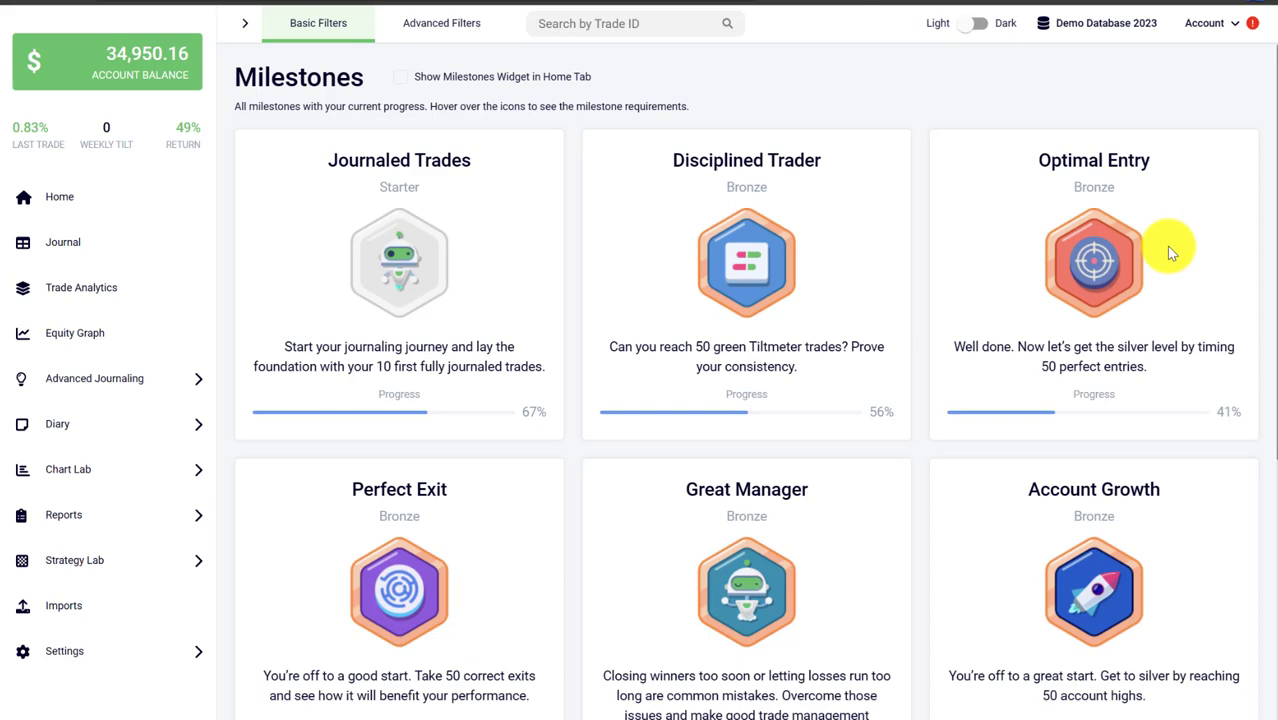
scroll("down", 3)
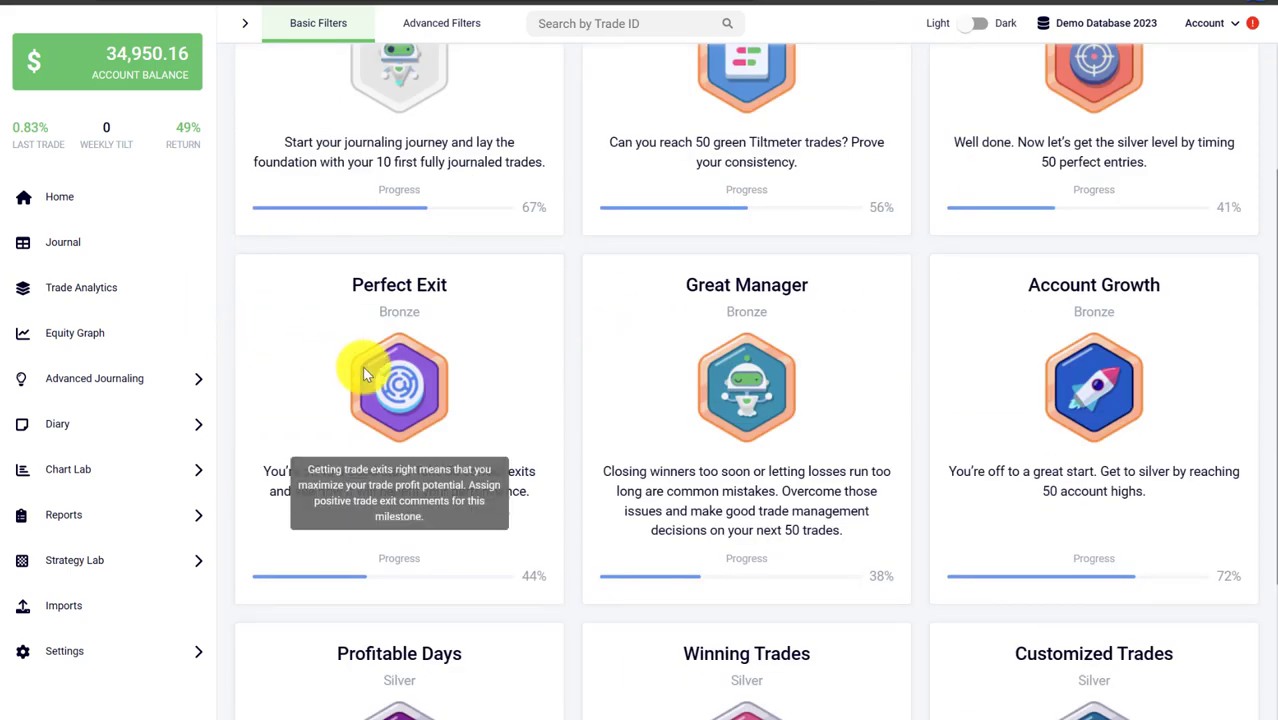
mouse_move(240, 488)
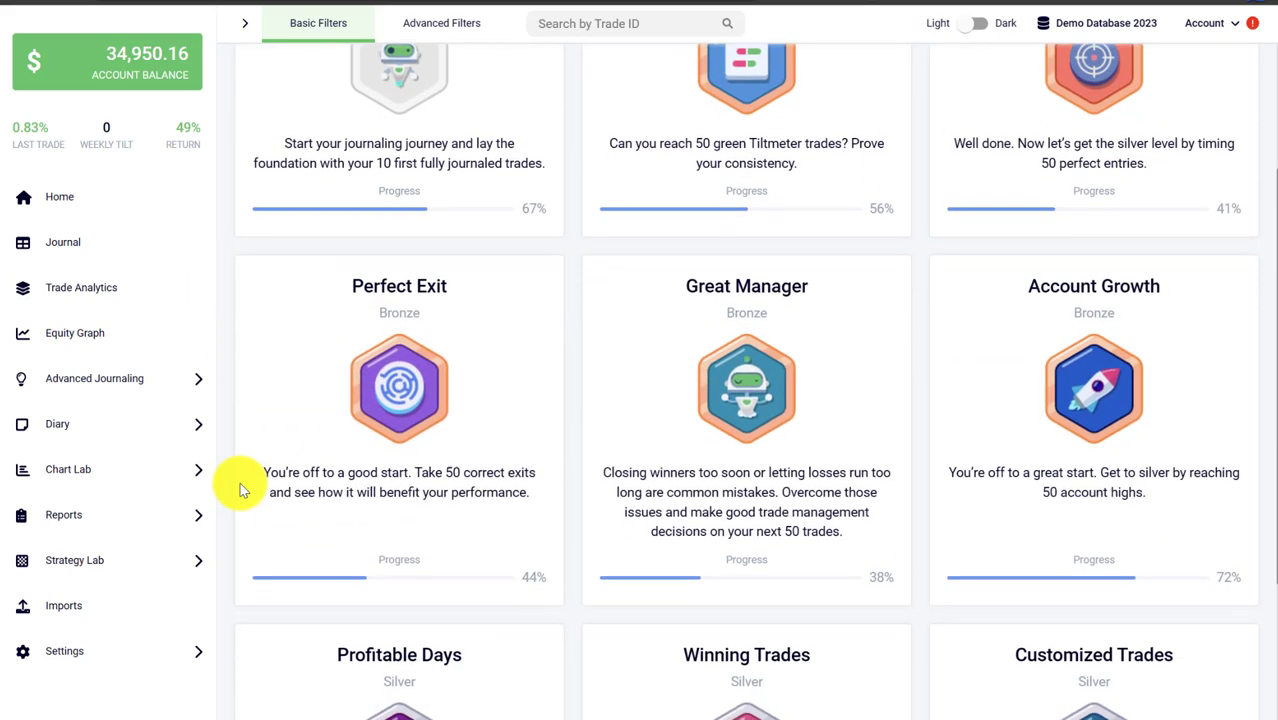
mouse_move(280, 400)
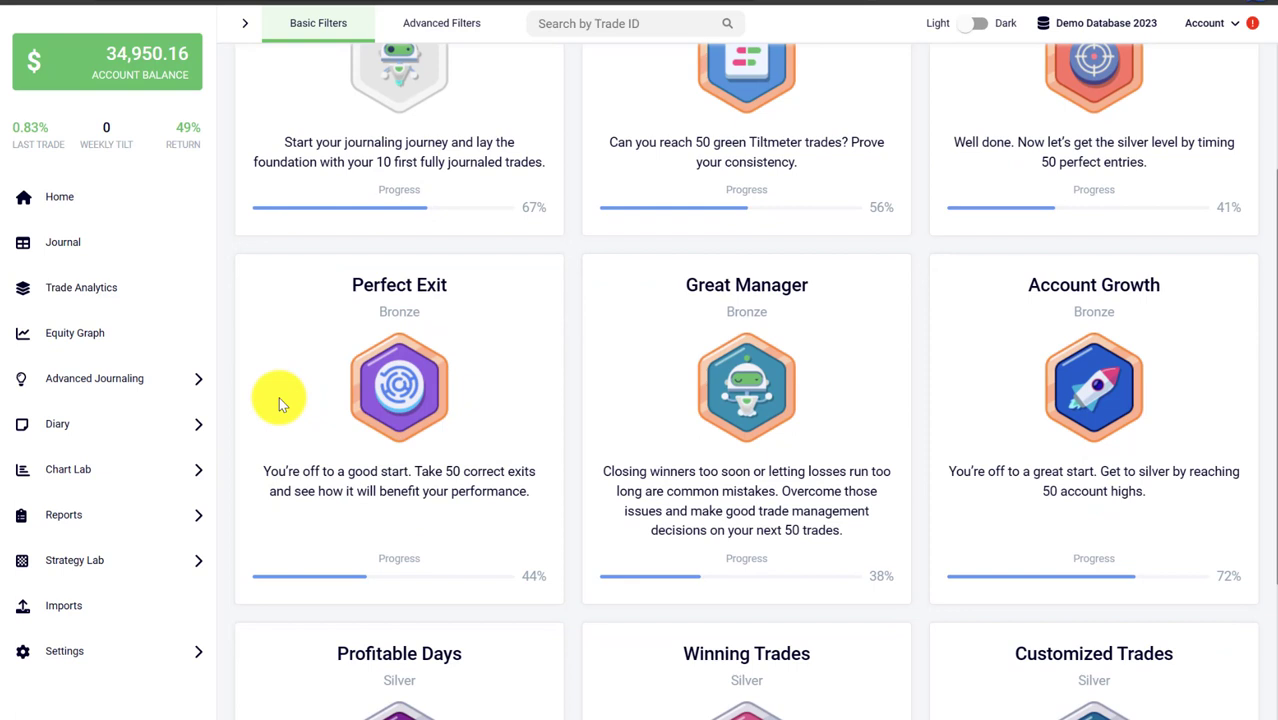
mouse_move(293, 390)
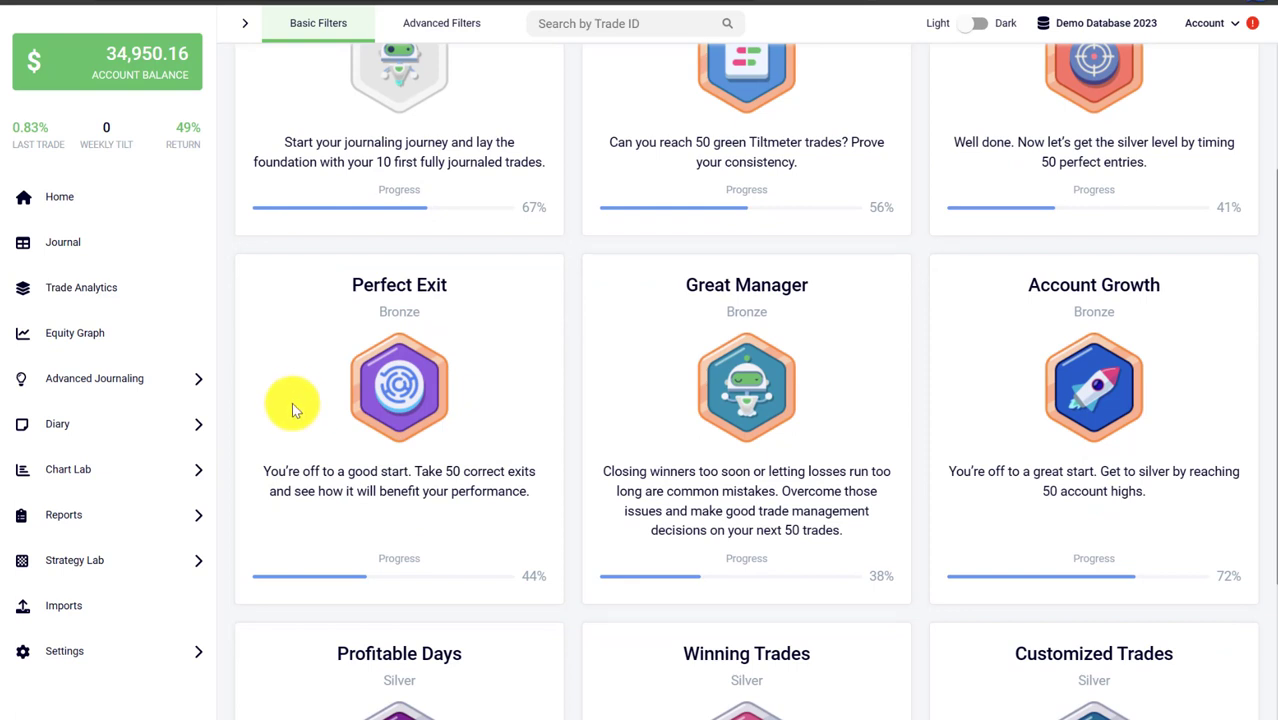
mouse_move(643, 305)
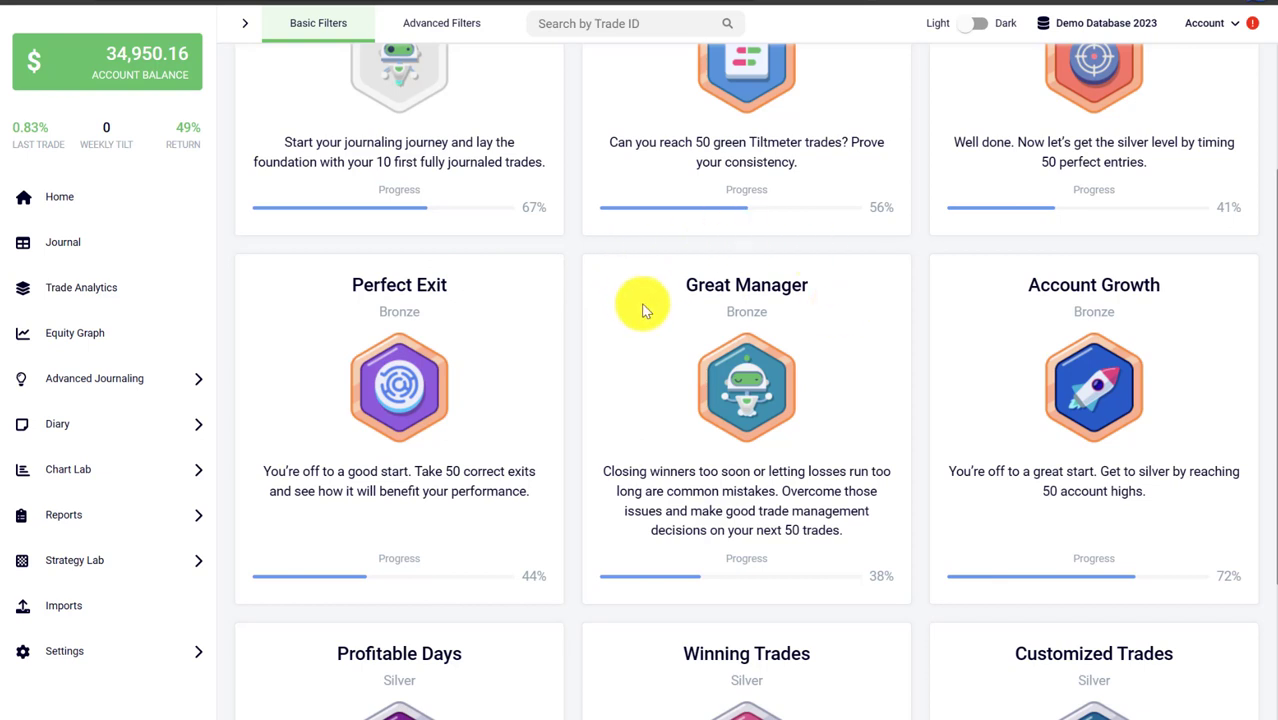
mouse_move(658, 349)
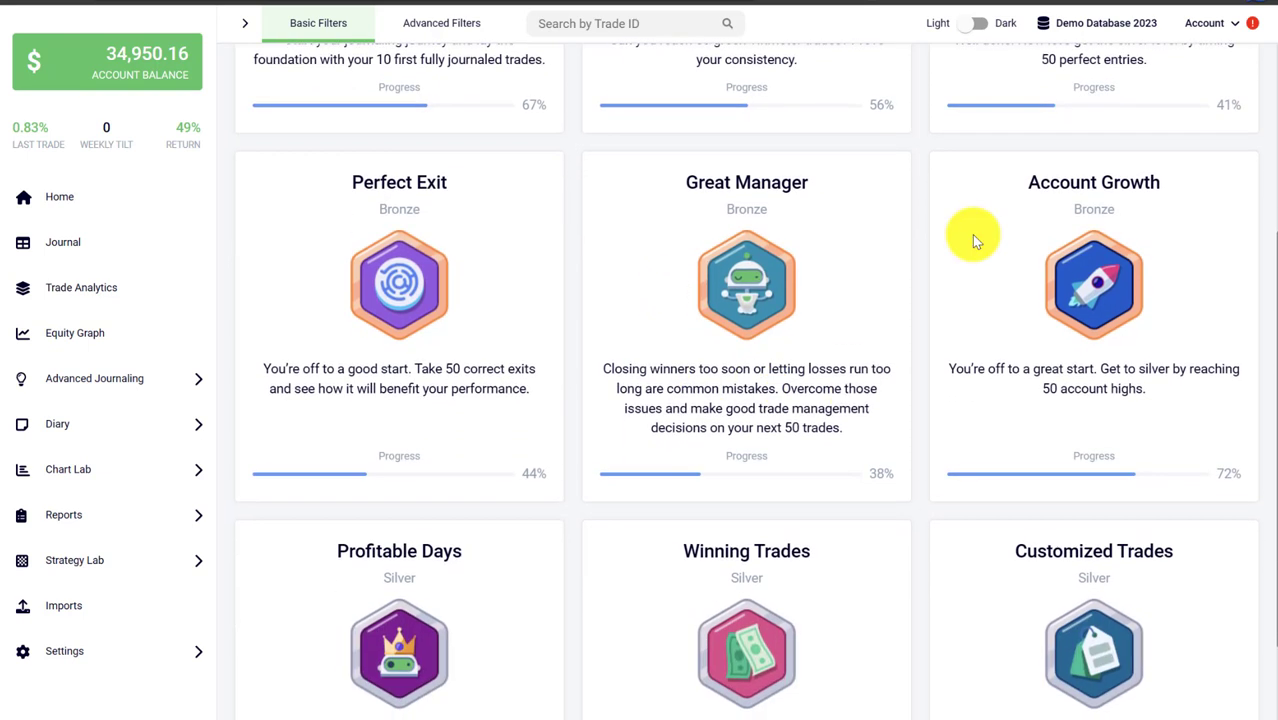
mouse_move(970, 237)
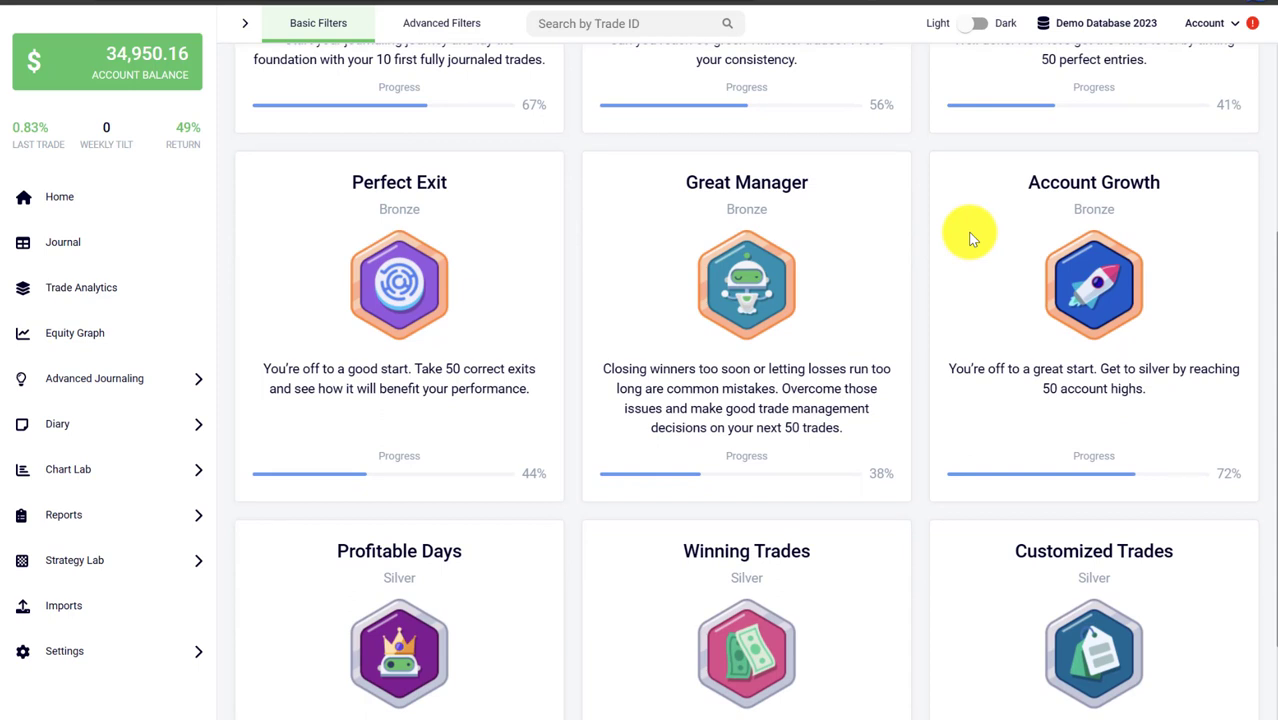
mouse_move(989, 305)
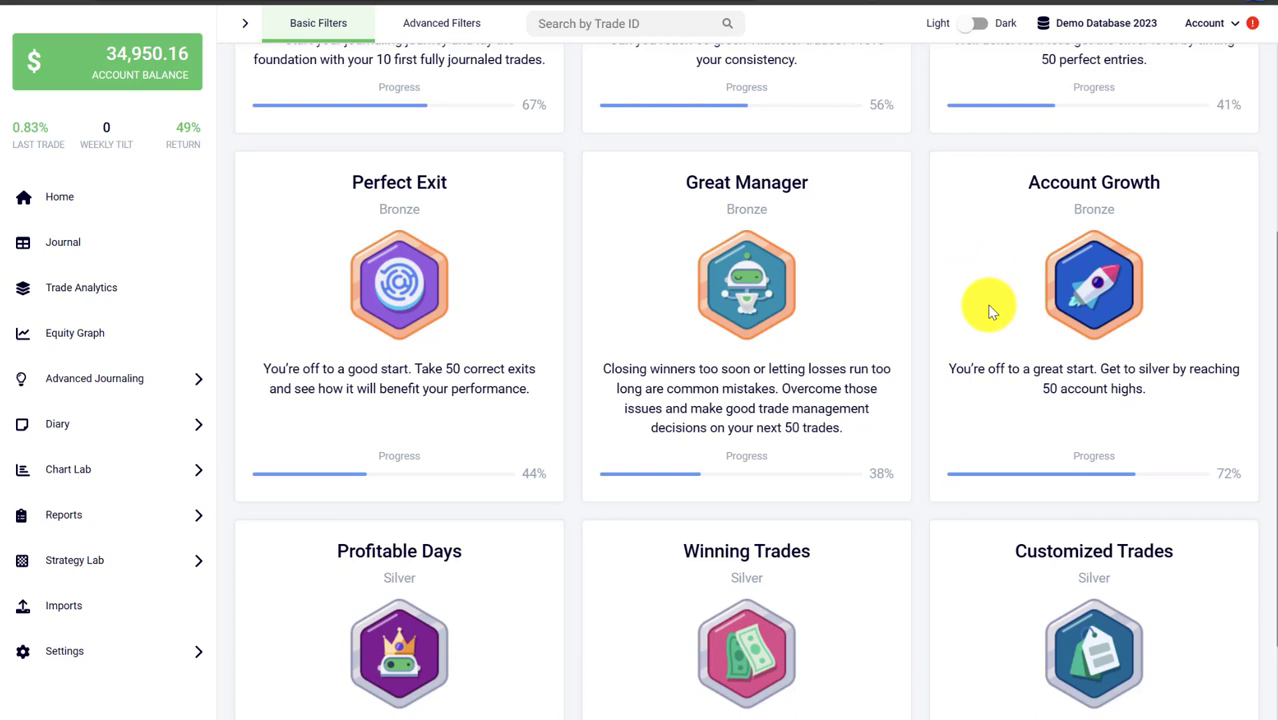
scroll("down", 3)
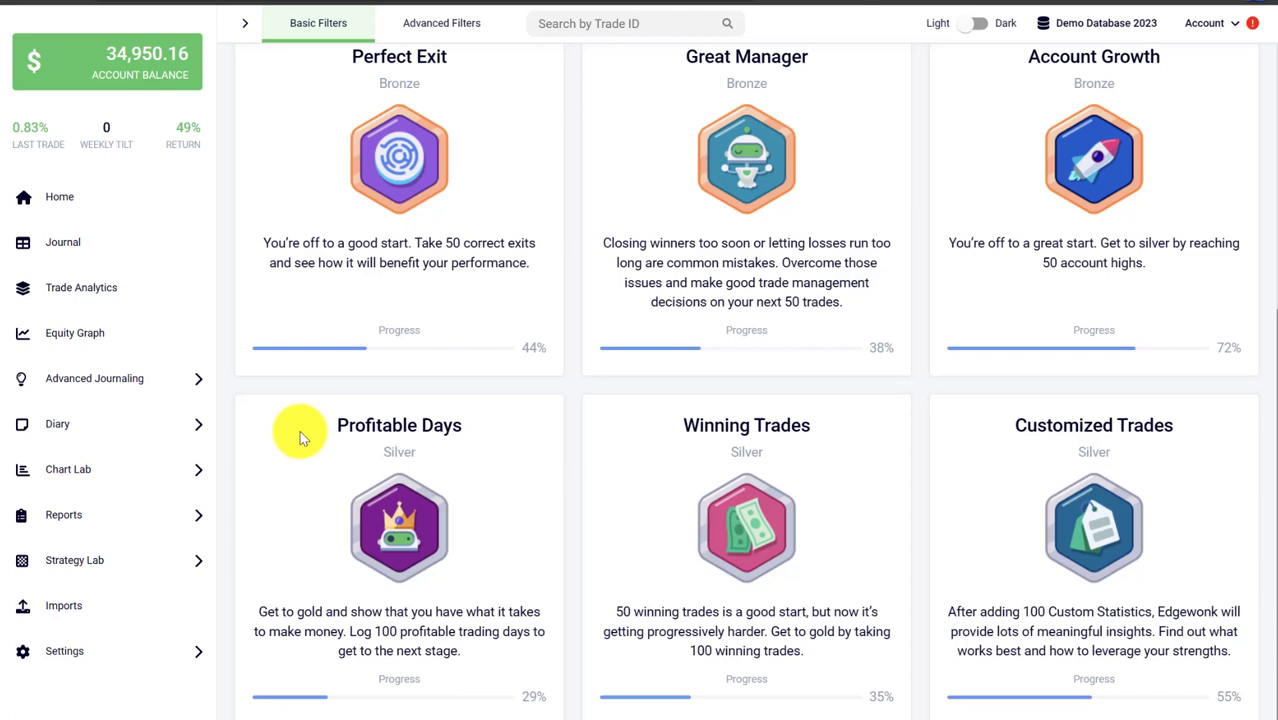
mouse_move(300, 435)
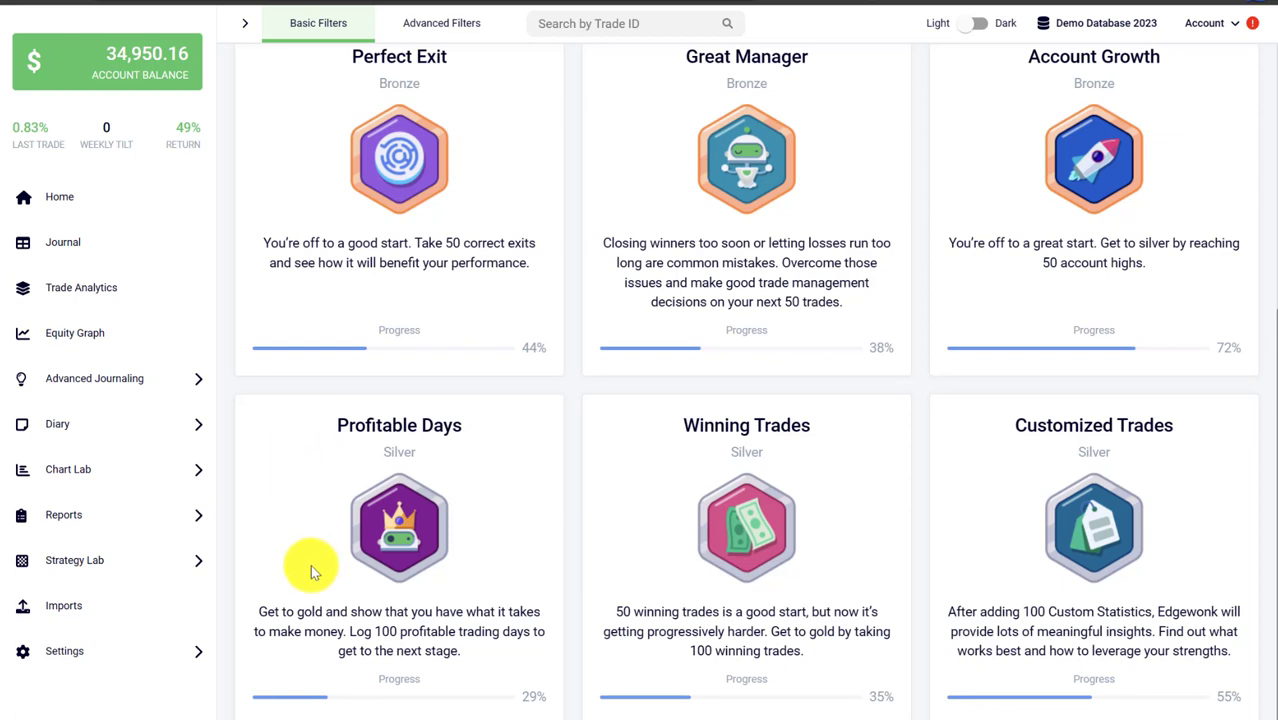
mouse_move(635, 515)
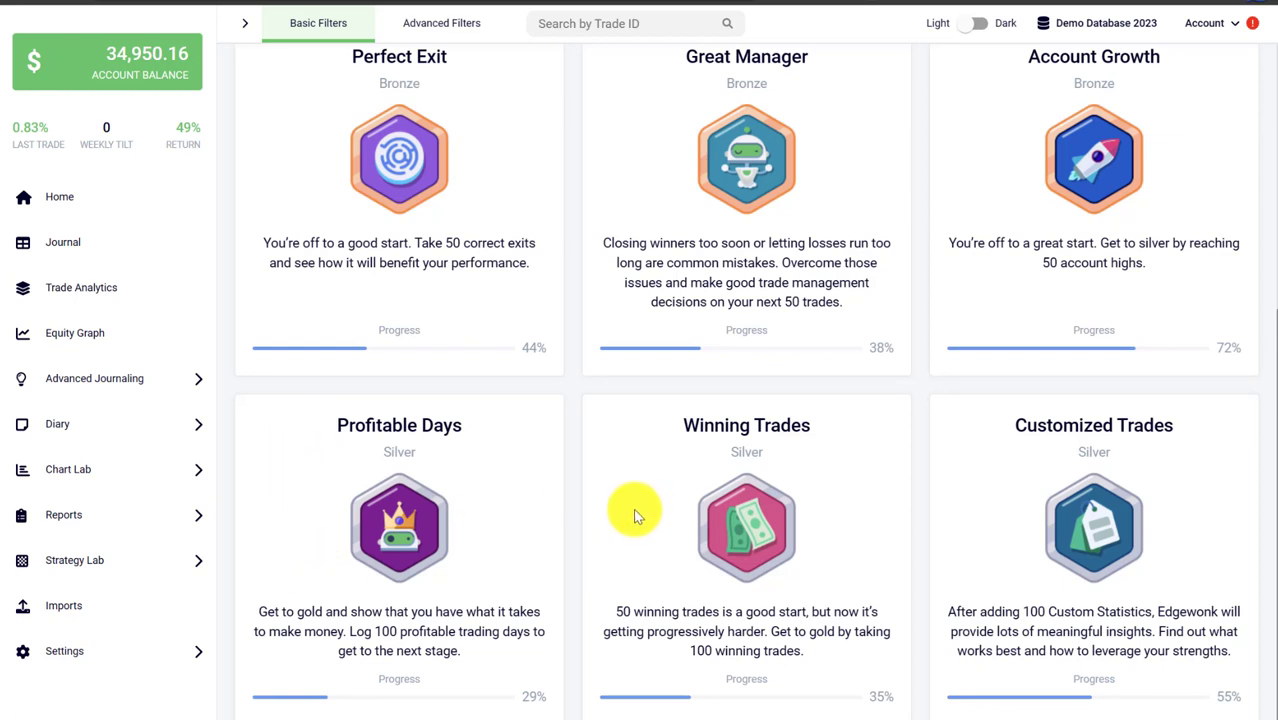
mouse_move(632, 512)
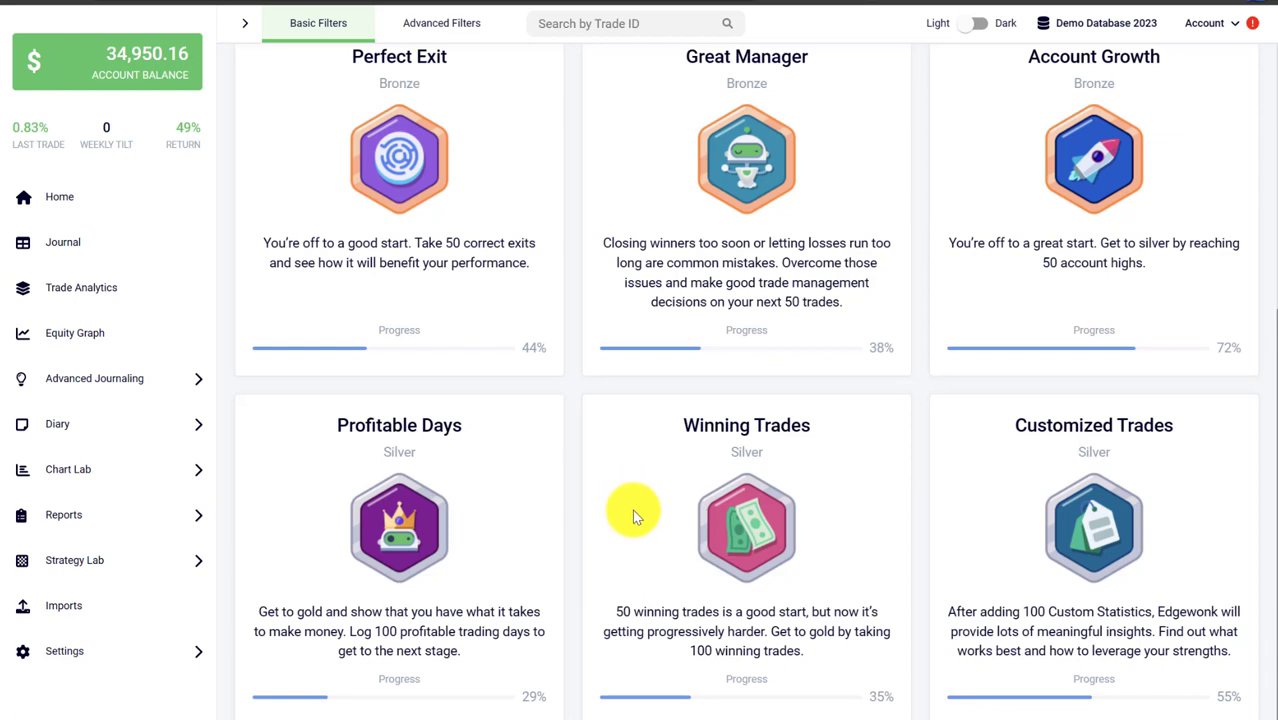
mouse_move(860, 528)
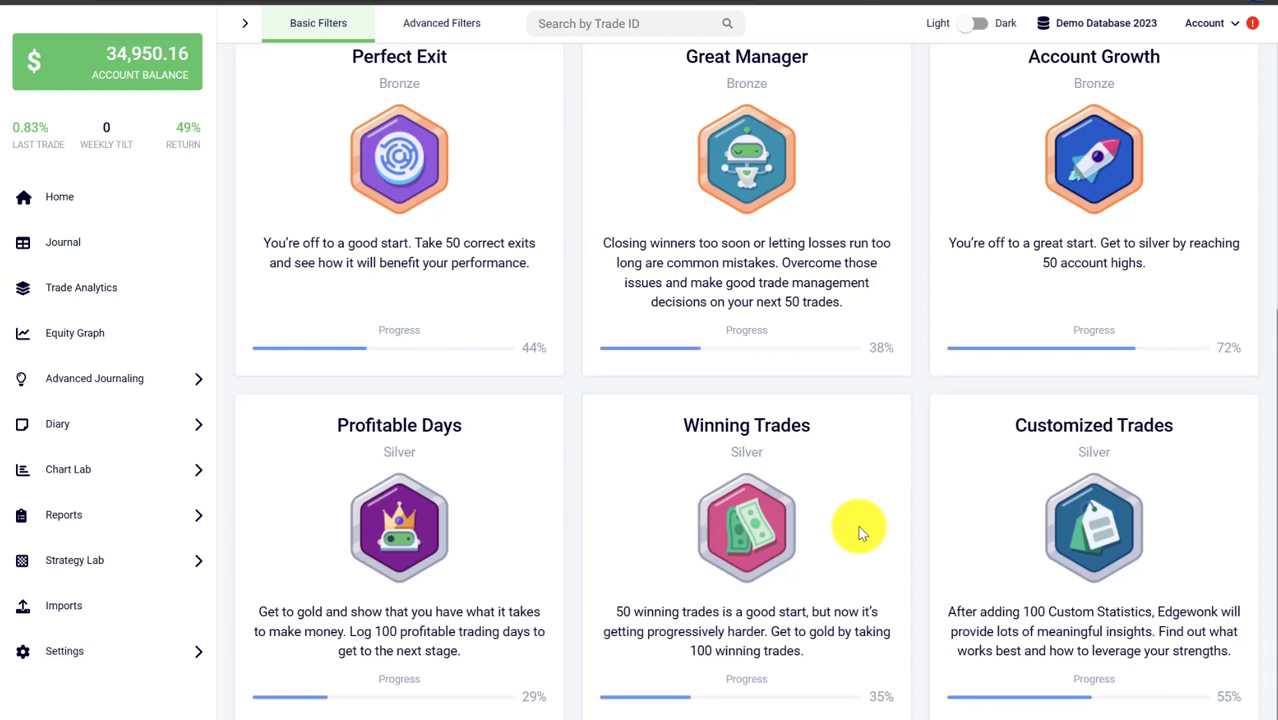
mouse_move(940, 528)
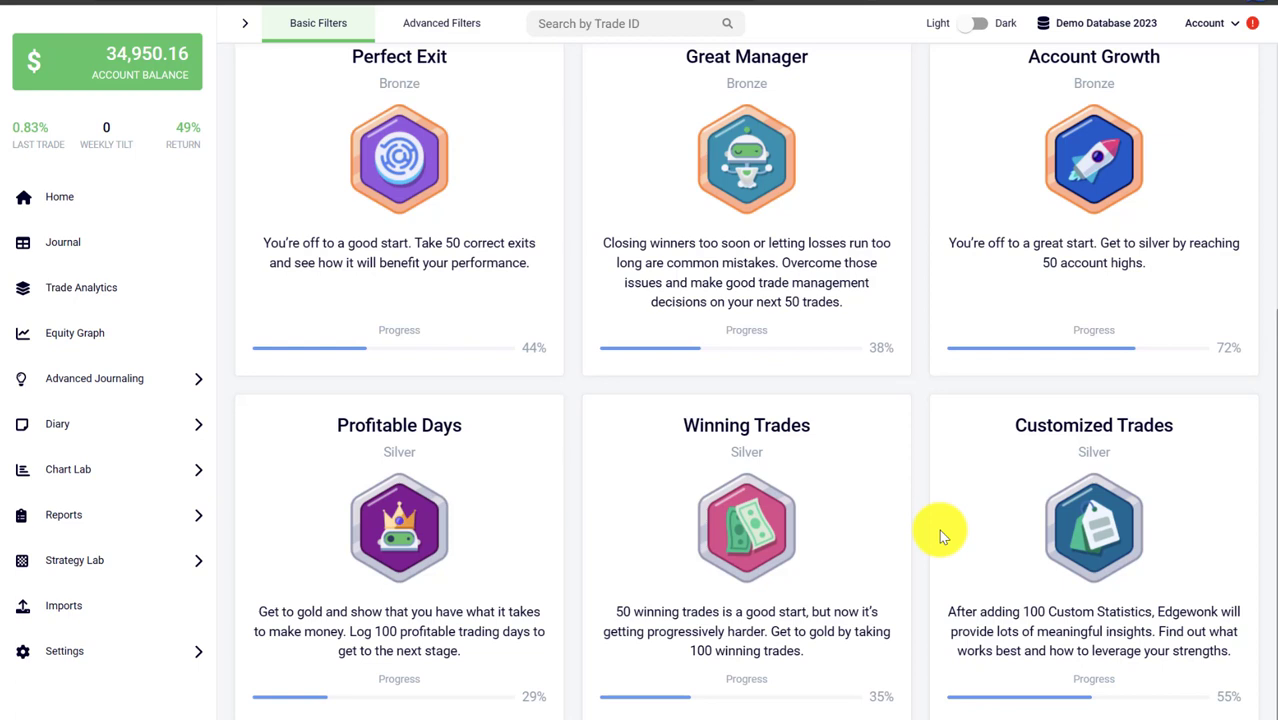
mouse_move(963, 508)
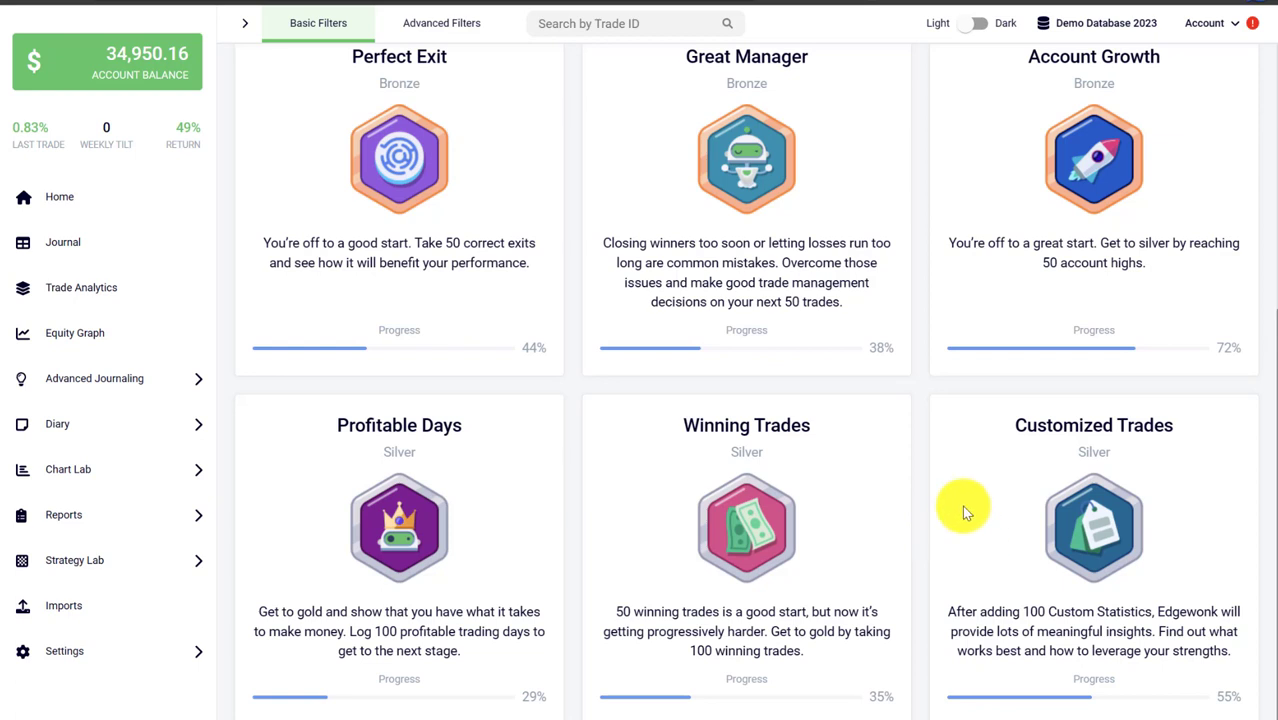
mouse_move(1198, 498)
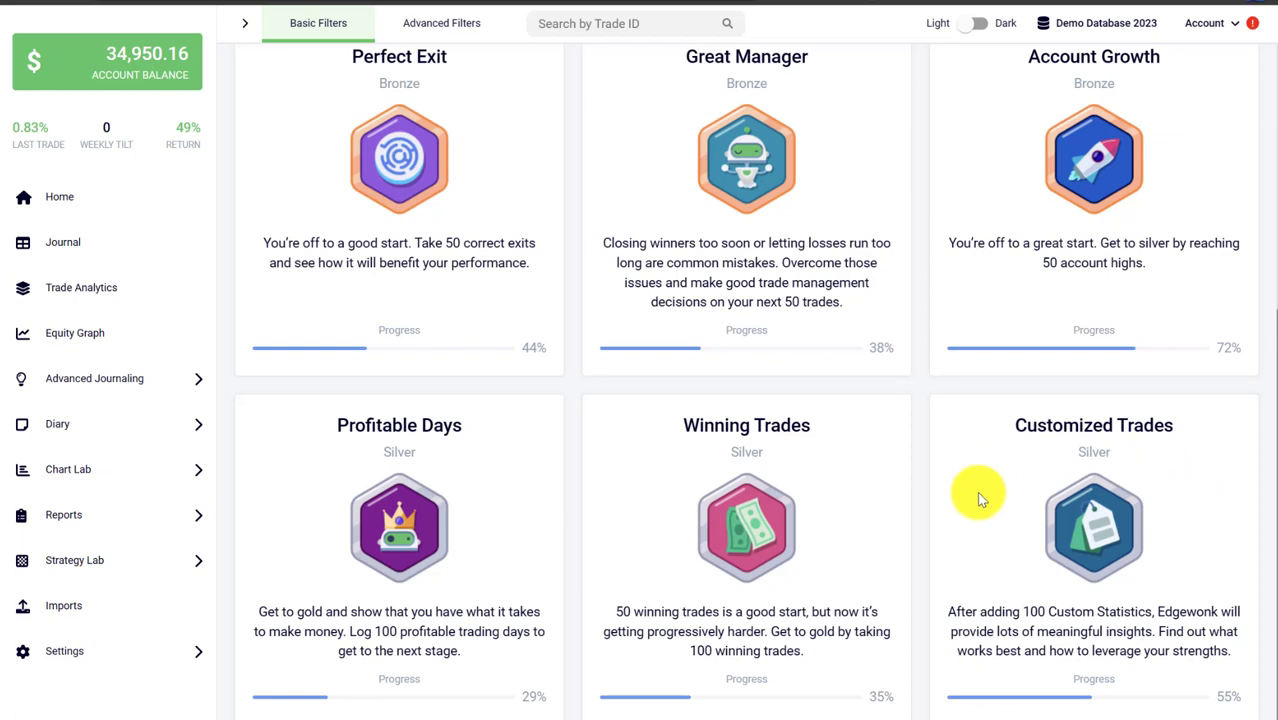
mouse_move(1014, 478)
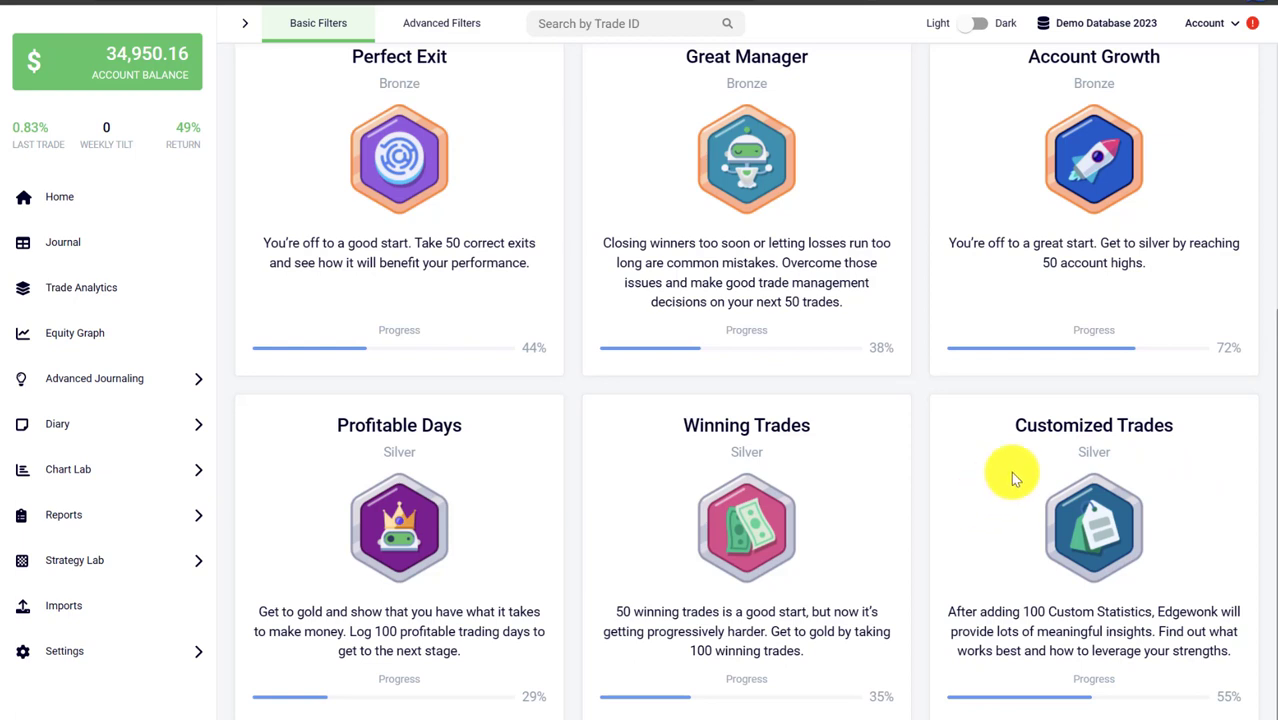
mouse_move(1167, 584)
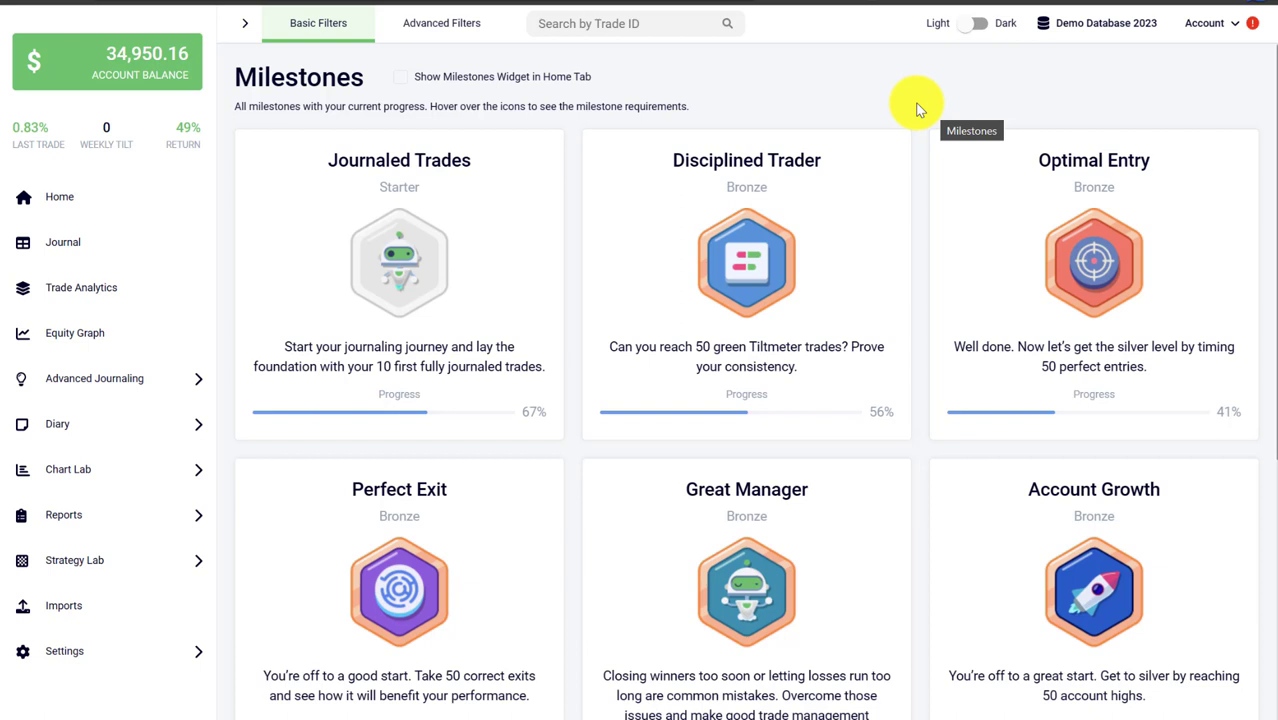
mouse_move(913, 113)
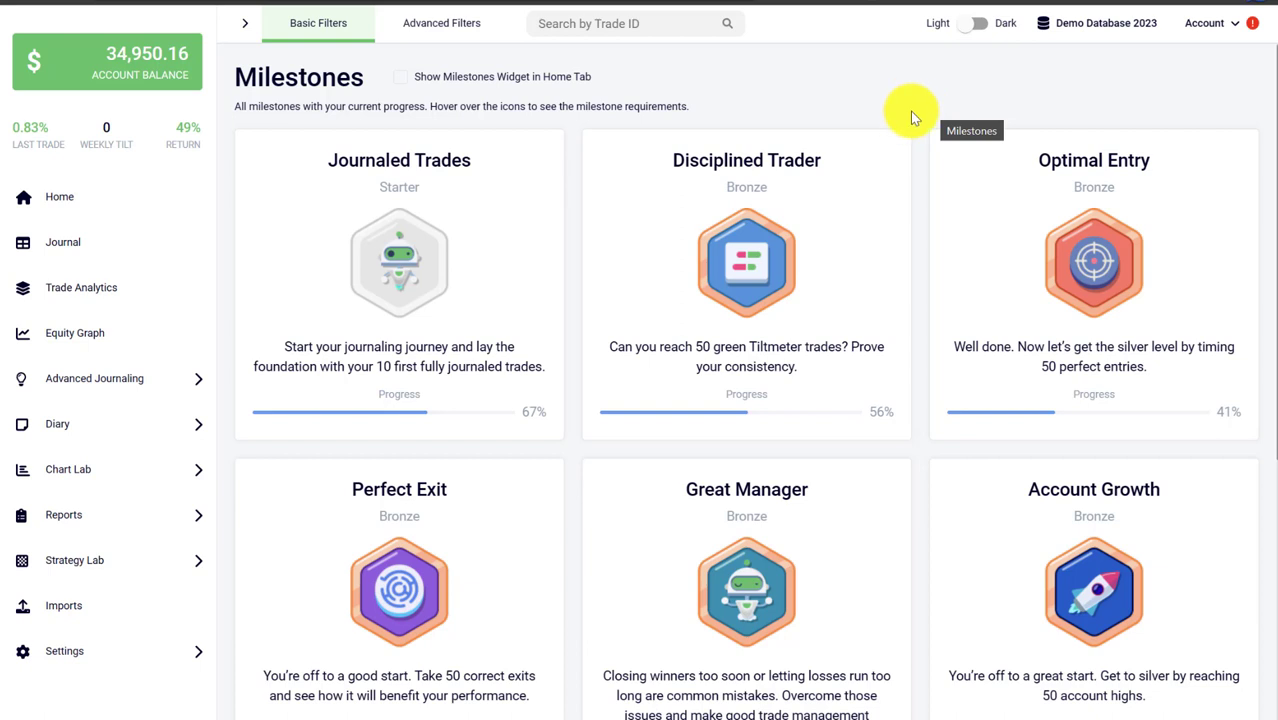
mouse_move(917, 117)
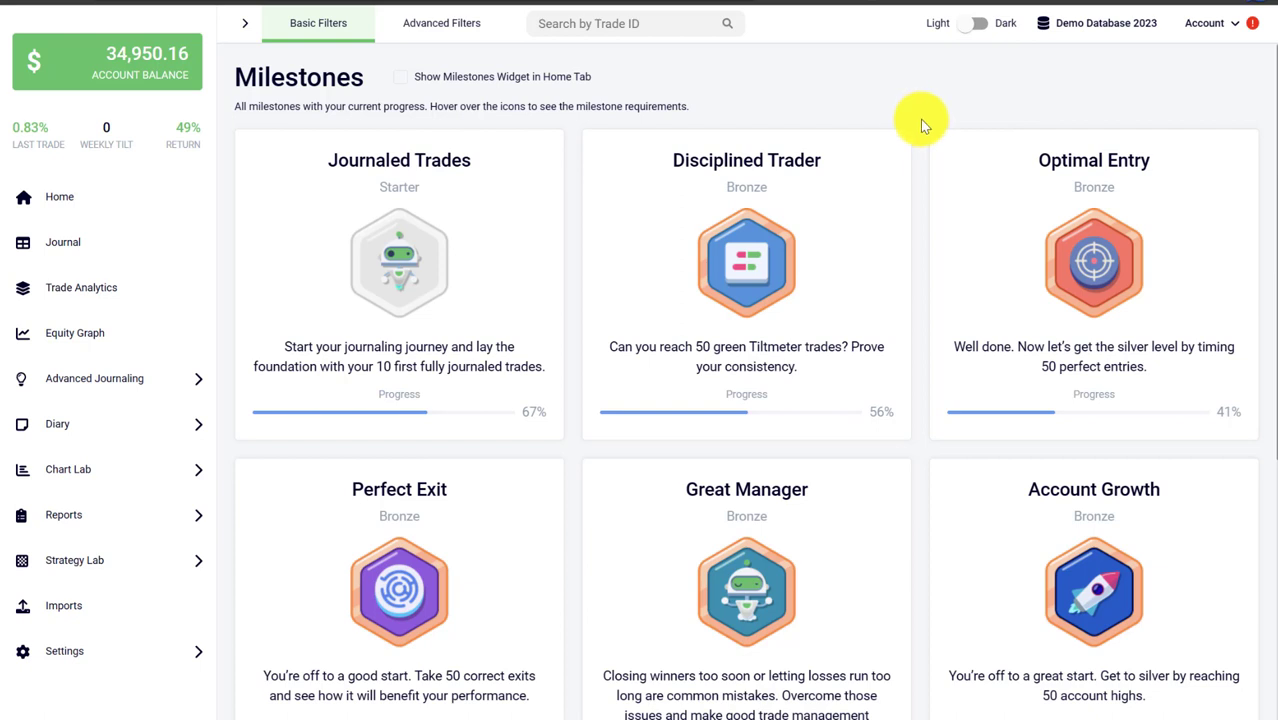
mouse_move(915, 113)
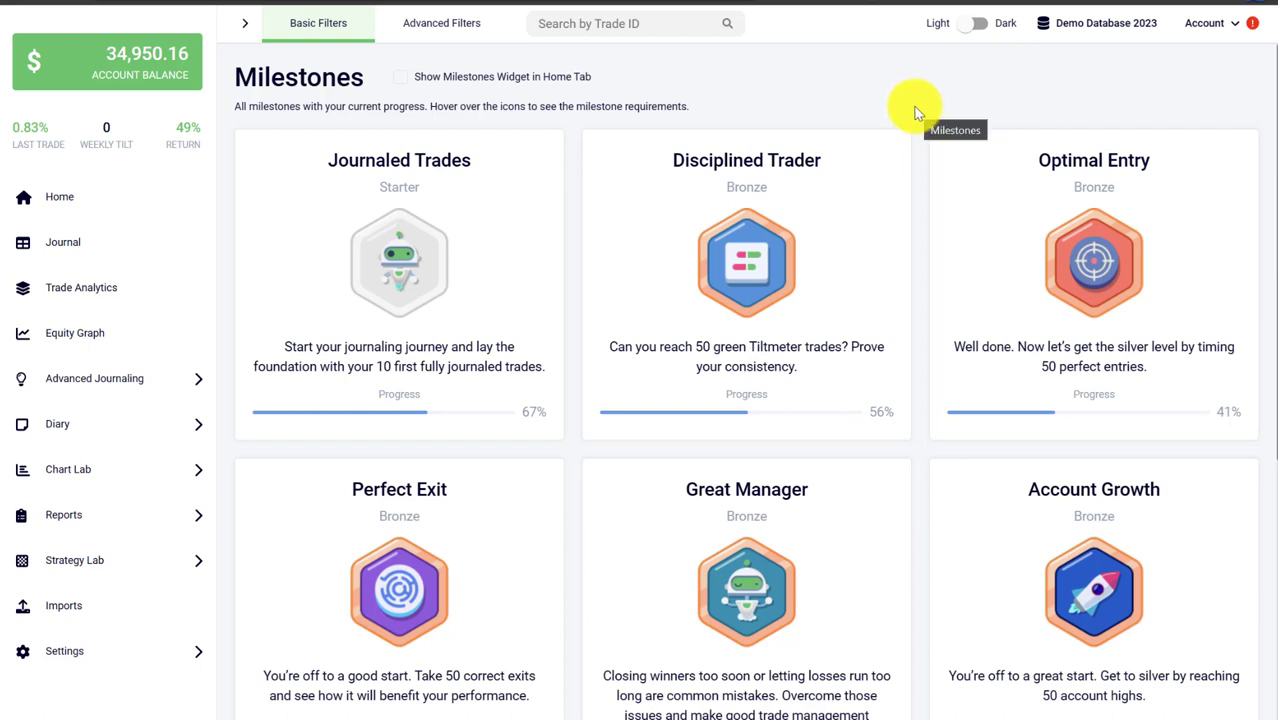
mouse_move(915, 90)
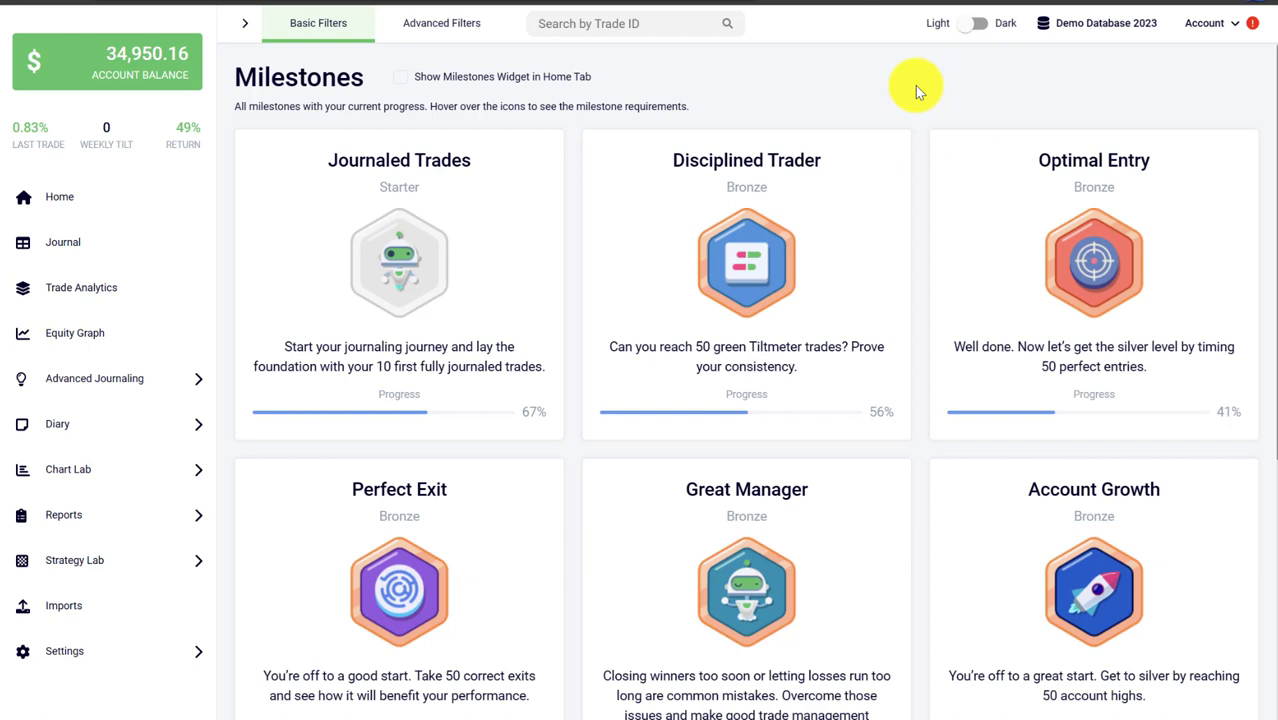
mouse_move(915, 85)
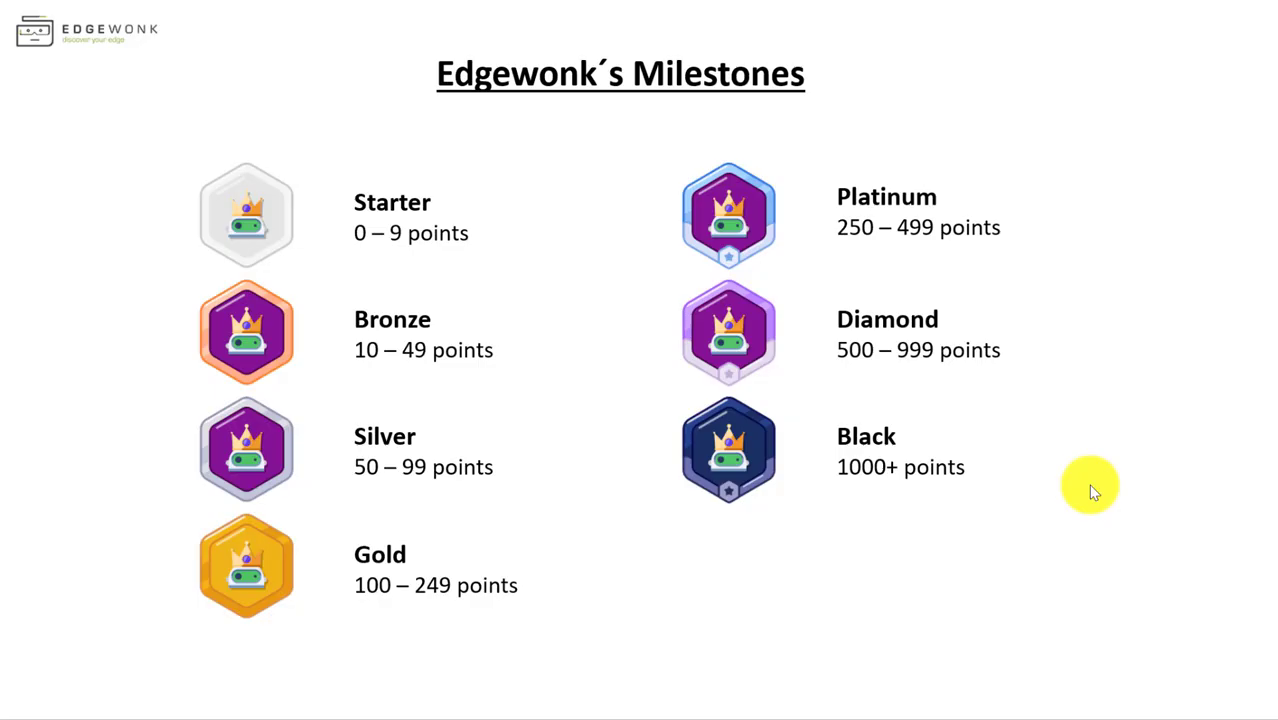
mouse_move(110, 243)
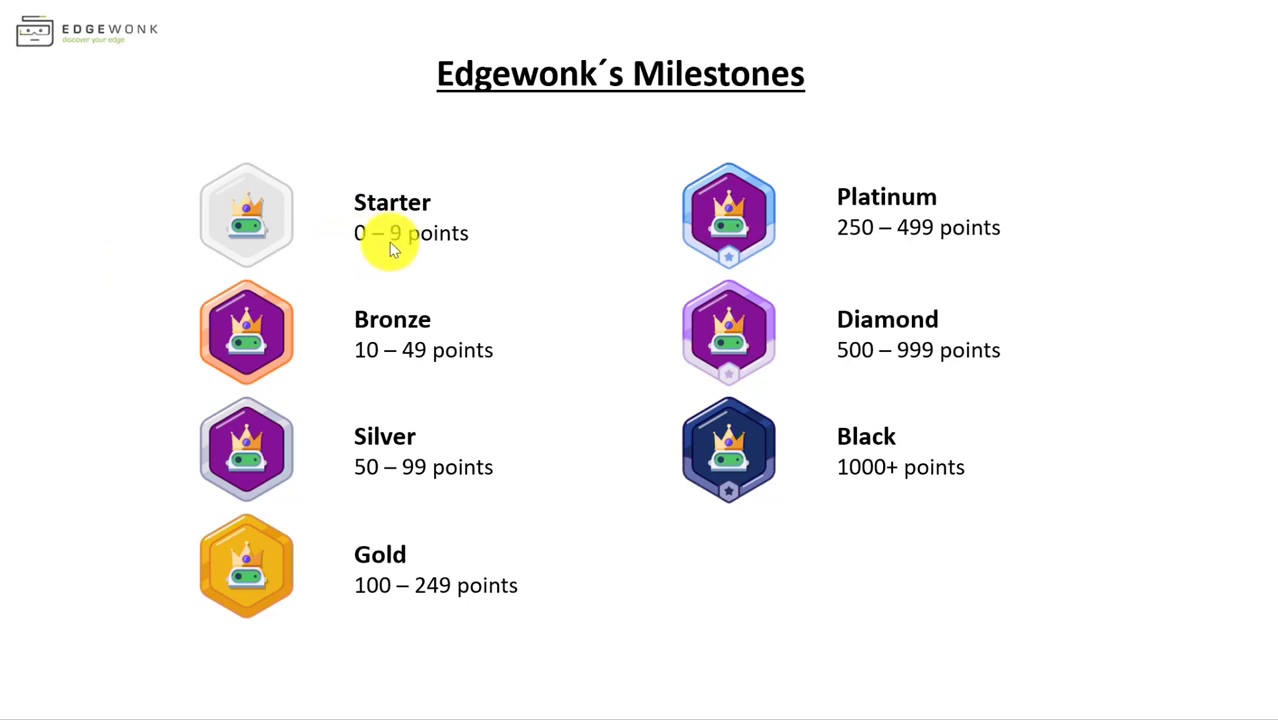
mouse_move(397, 253)
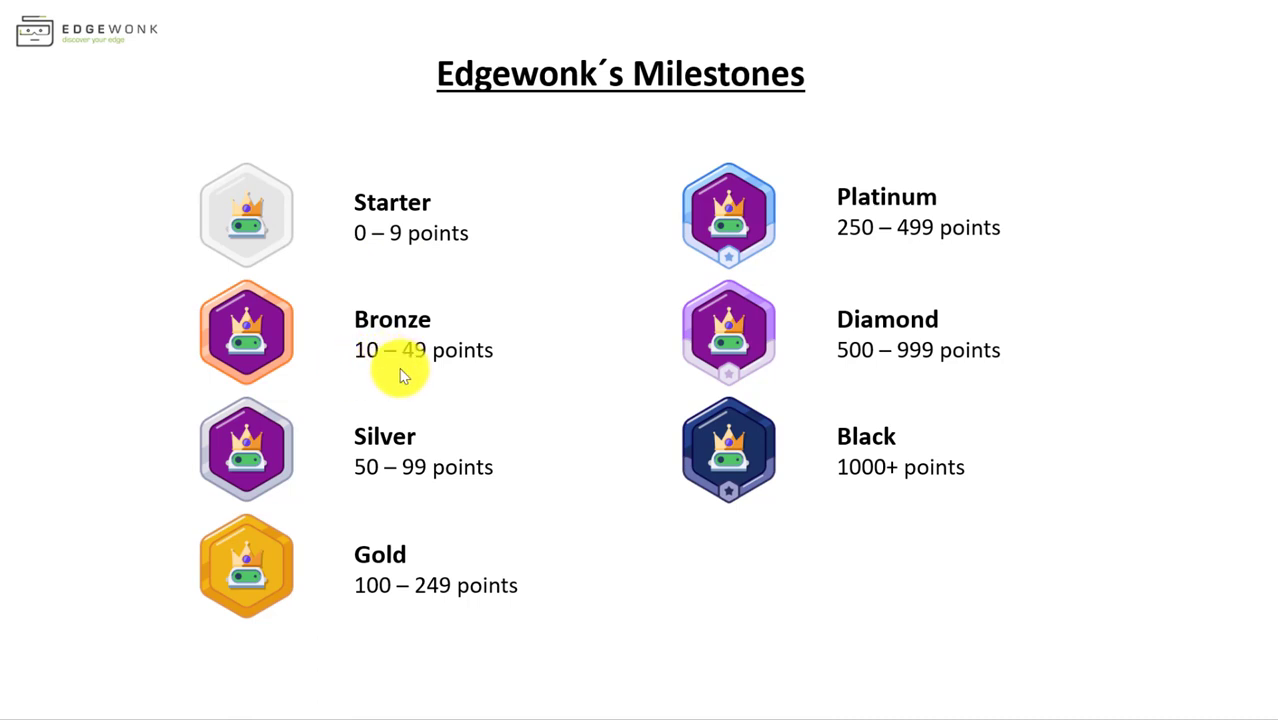
mouse_move(427, 400)
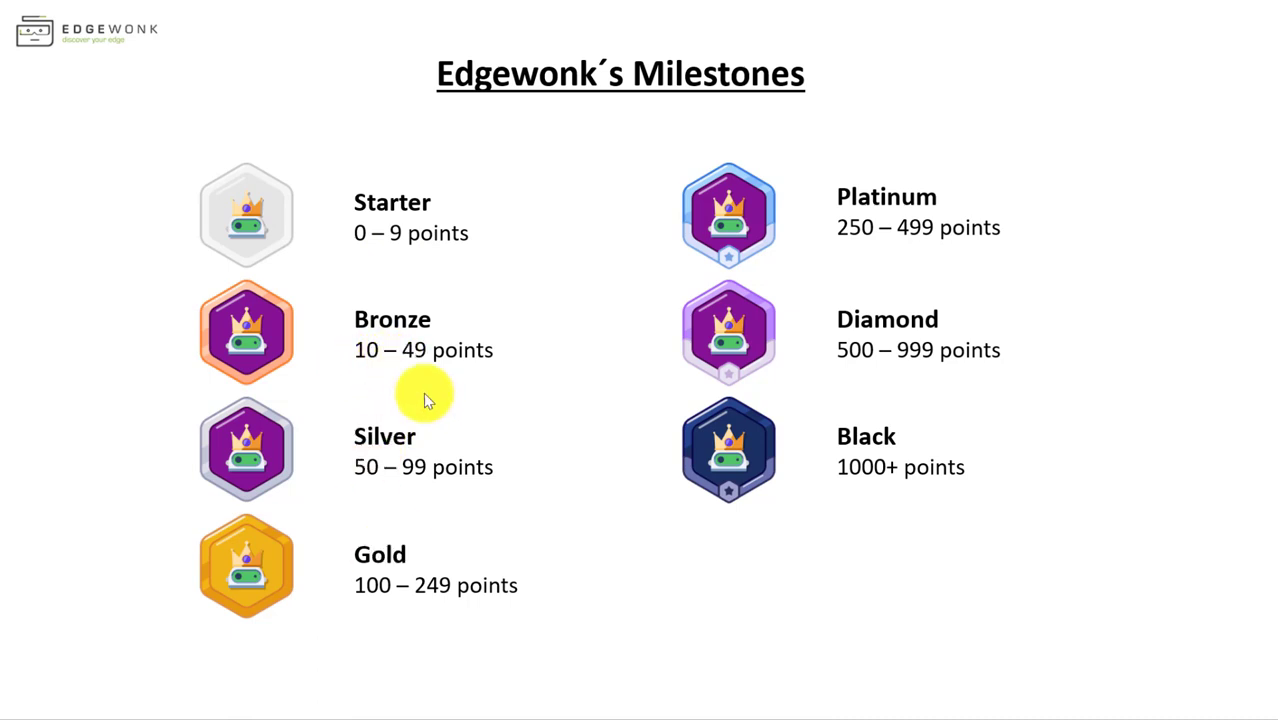
mouse_move(343, 593)
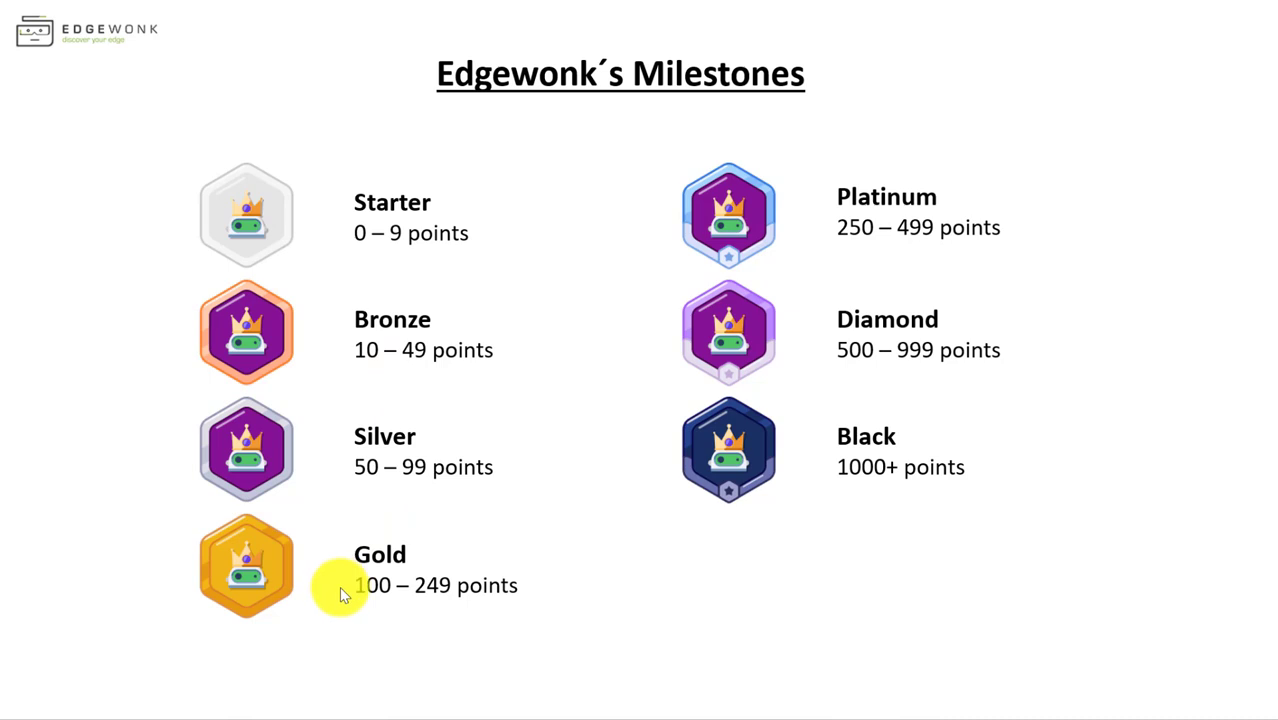
mouse_move(668, 385)
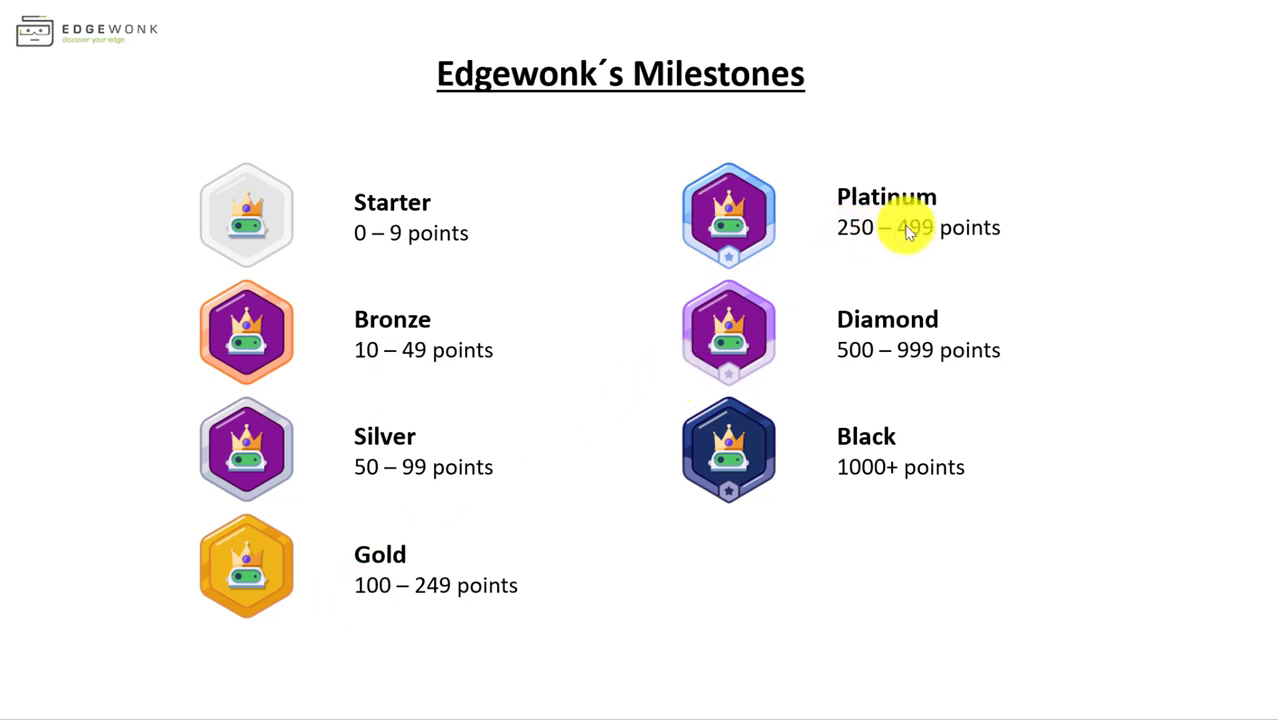
mouse_move(925, 290)
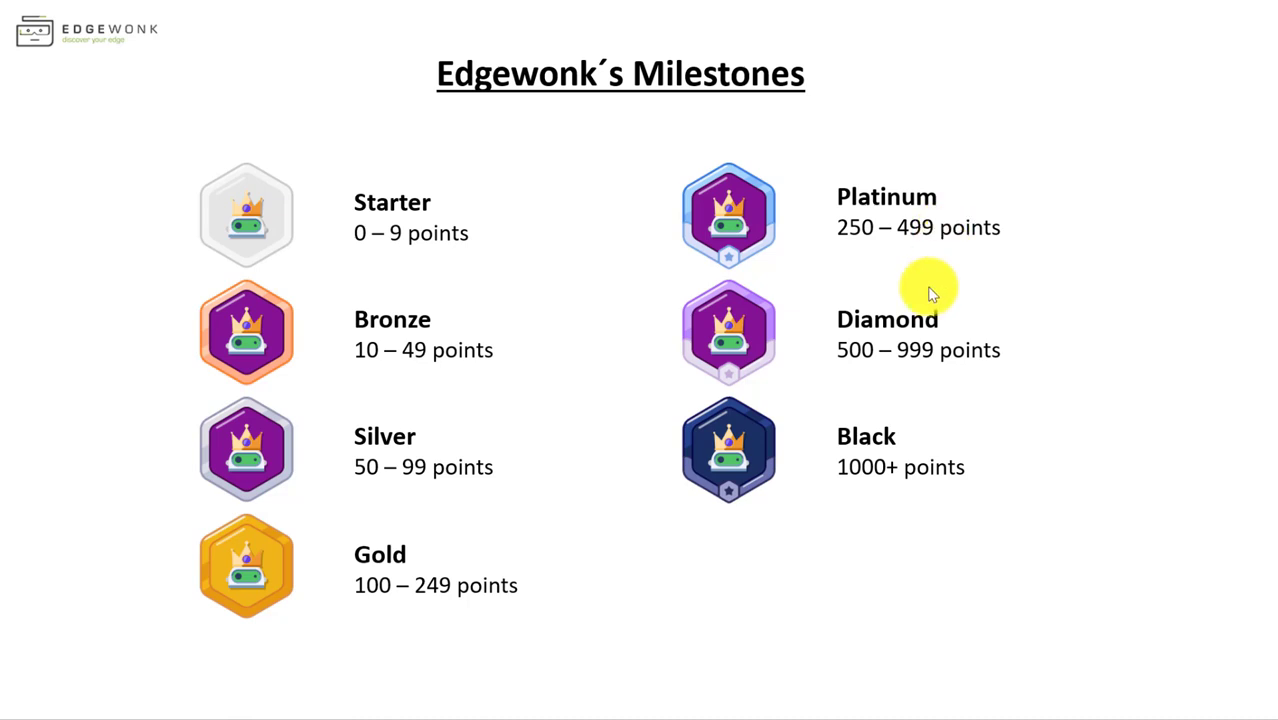
mouse_move(905, 367)
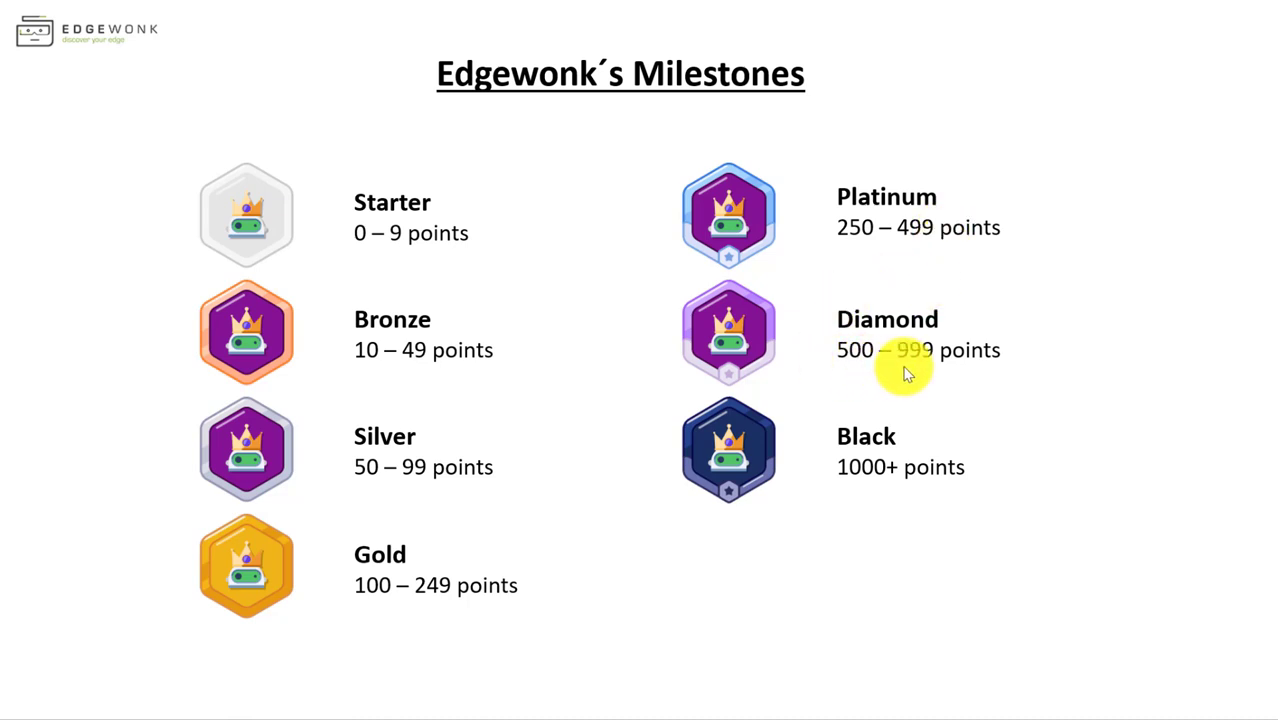
mouse_move(866, 507)
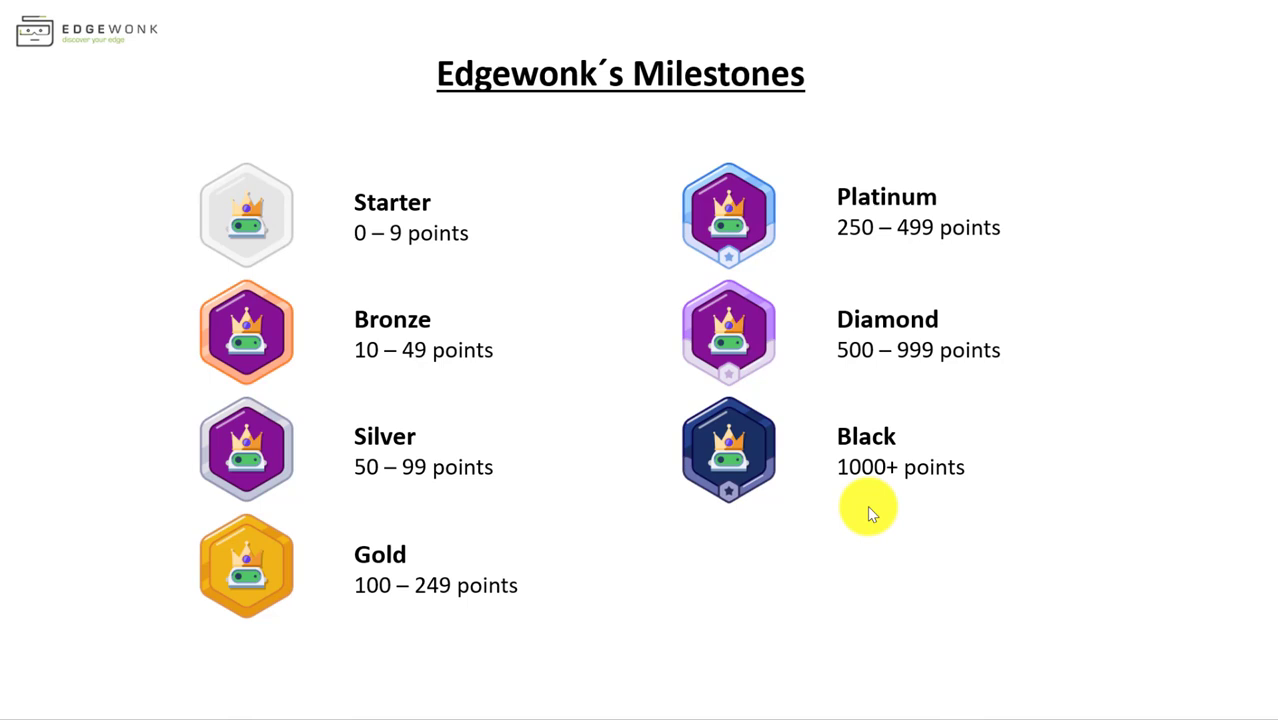
mouse_move(490, 520)
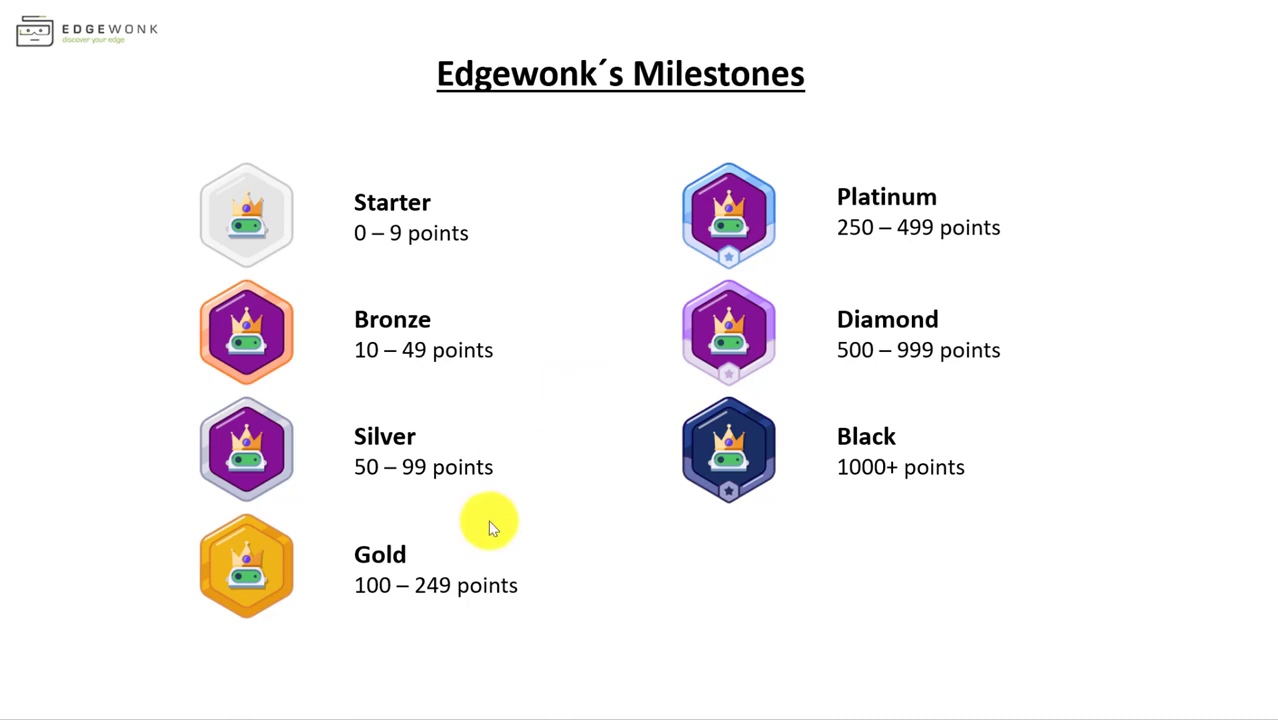
mouse_move(863, 557)
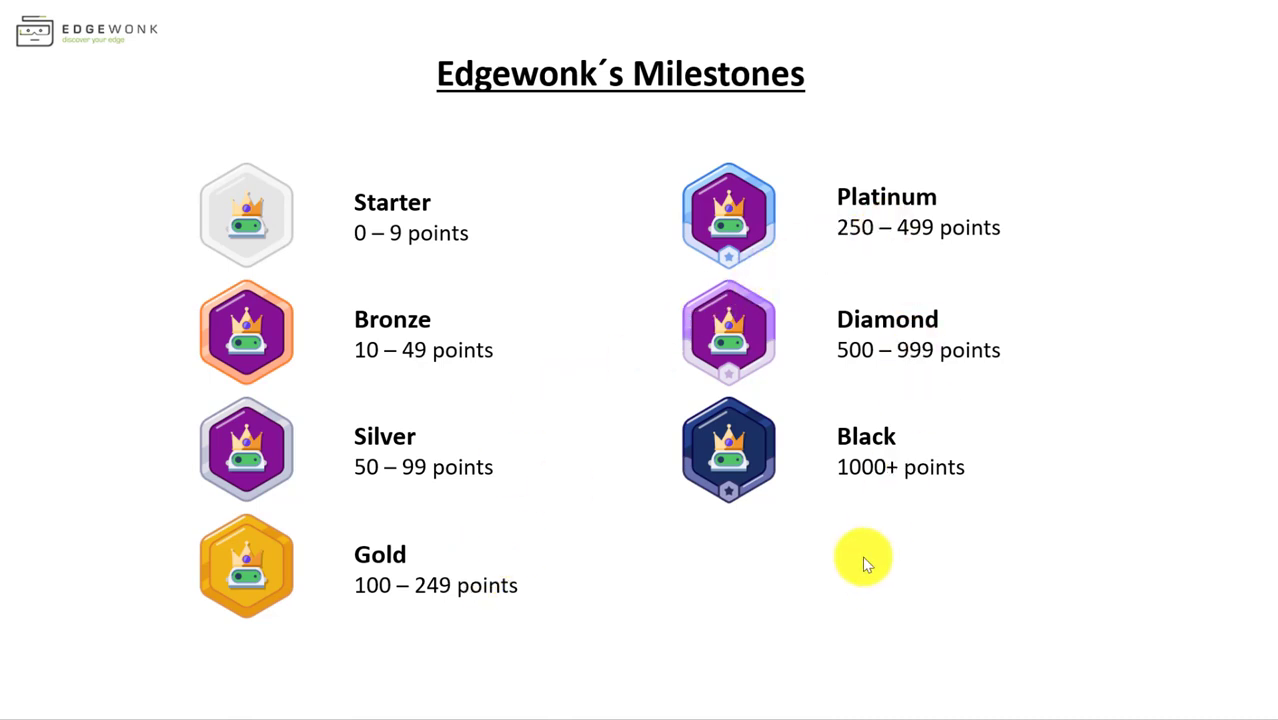